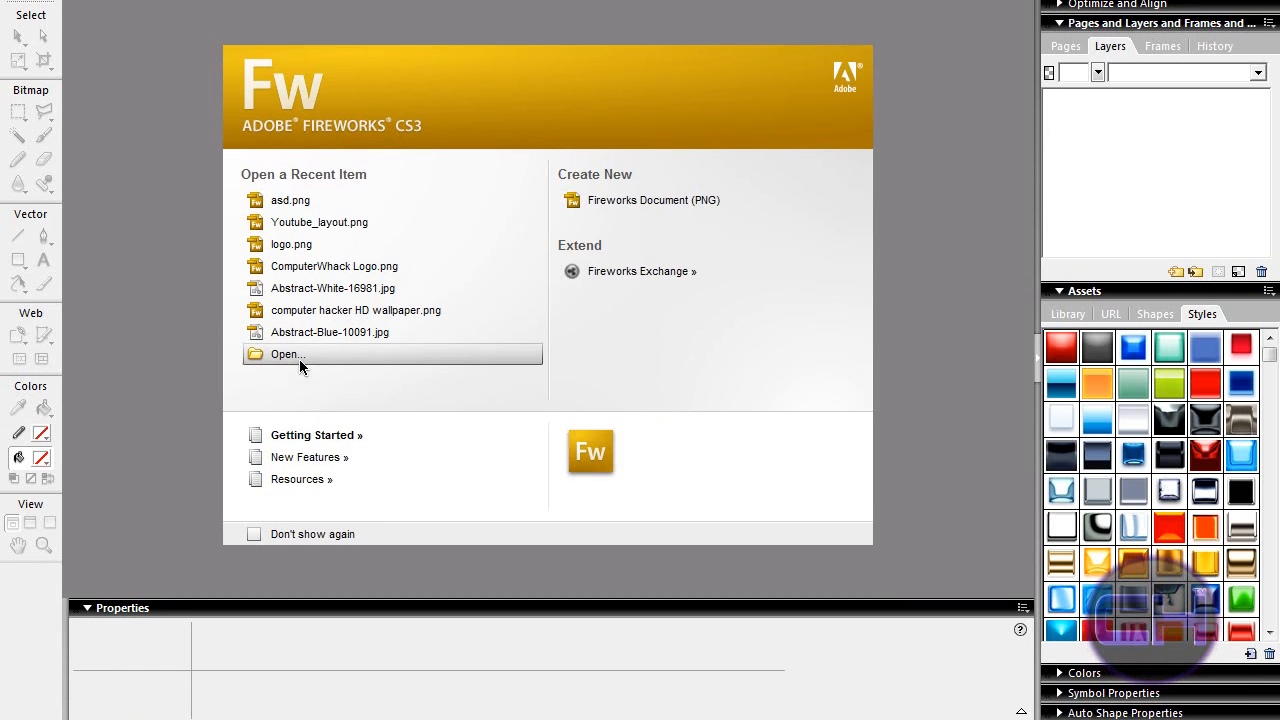
# - Browse through the Software and Logos folders and select the 3D-Orange-1 wallpaper to open
pyautogui.click(288, 354)
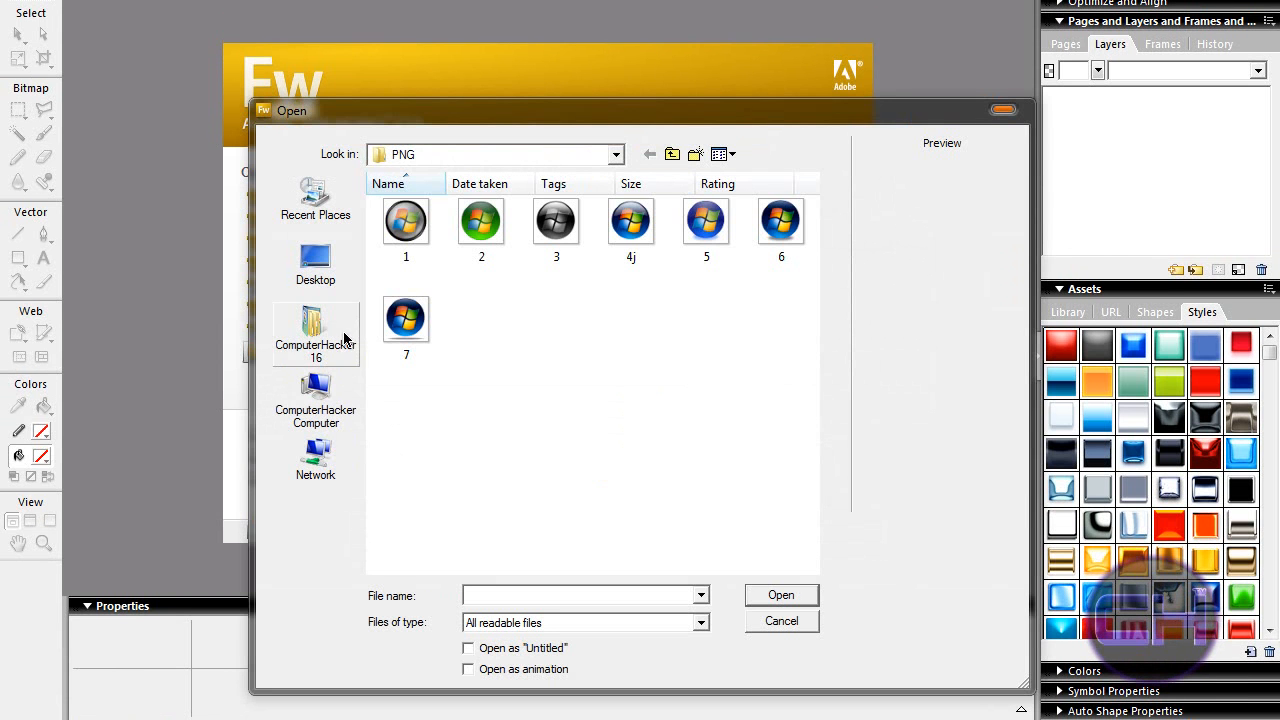
pyautogui.doubleClick(316, 330)
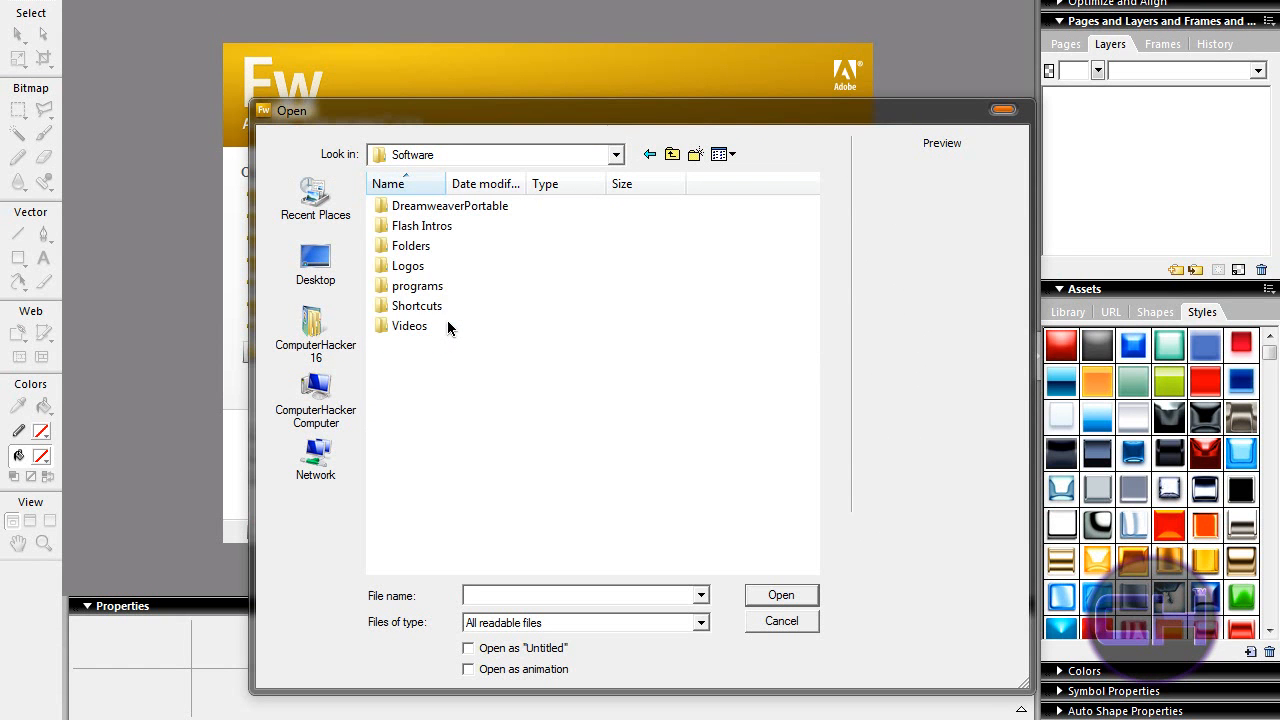
pyautogui.doubleClick(408, 264)
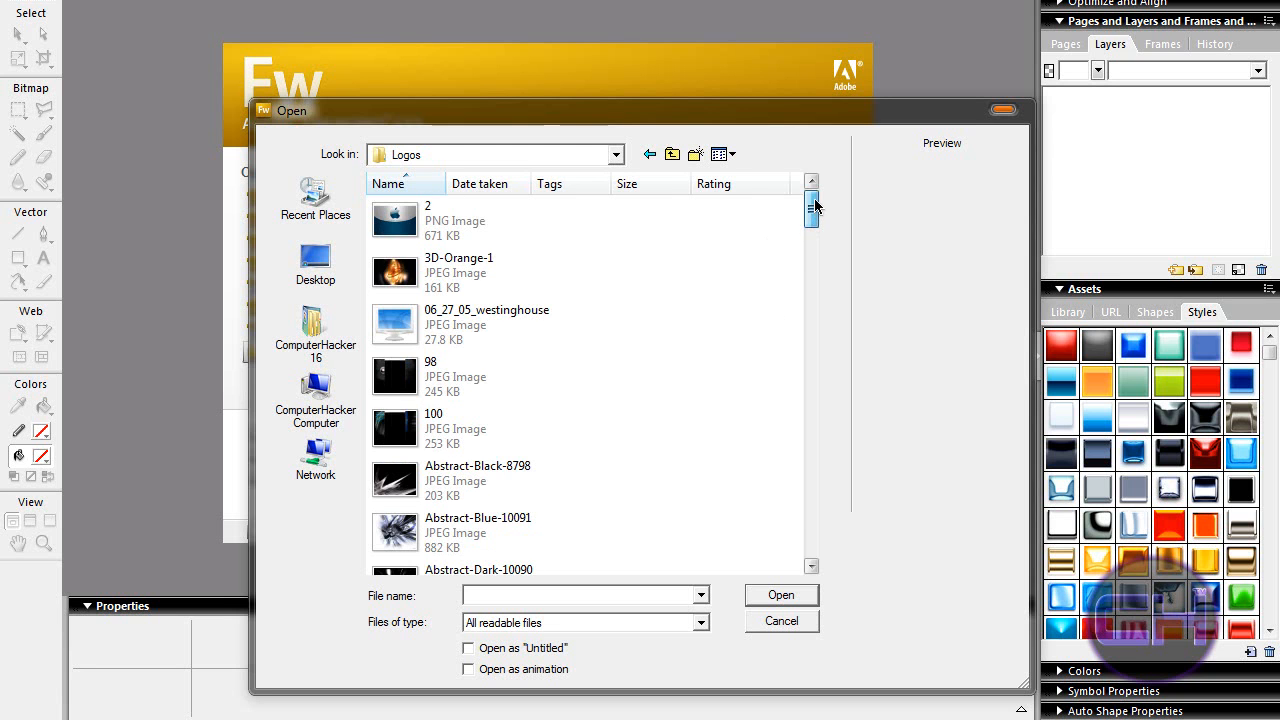
pyautogui.scroll(-3)
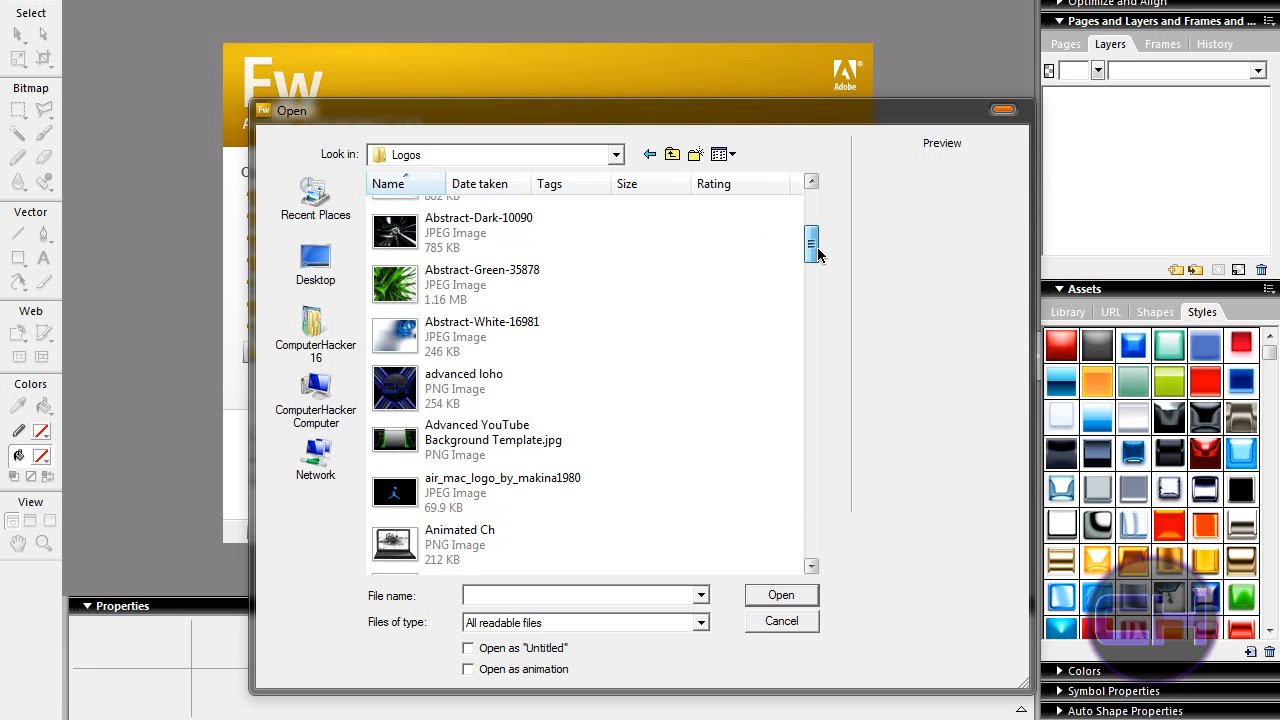
pyautogui.scroll(-3)
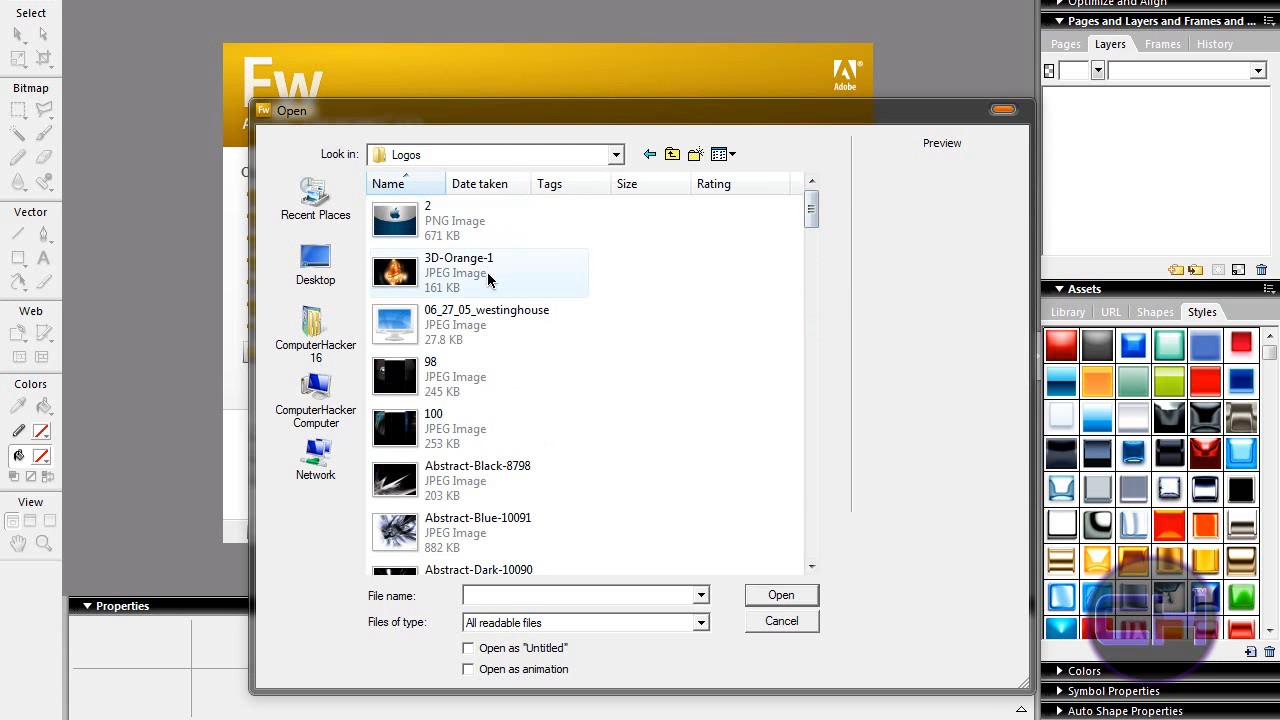
pyautogui.click(780, 596)
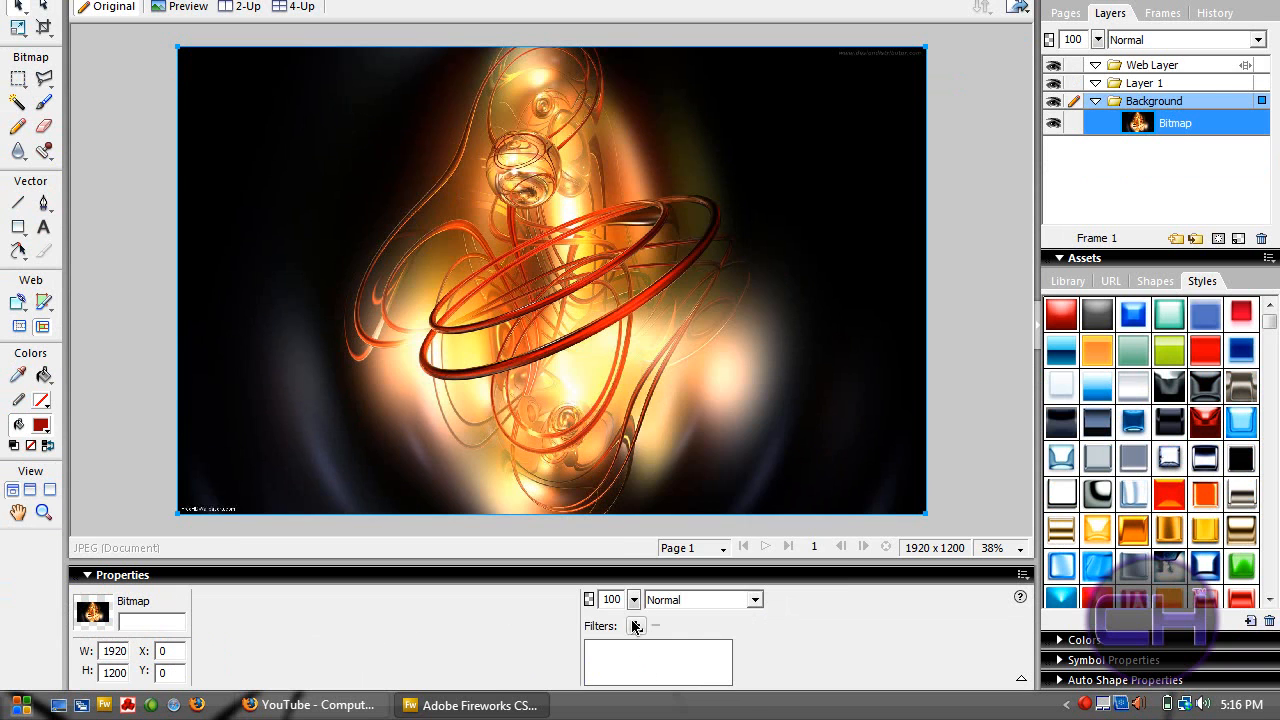
# - Add a Hue/Saturation adjust-color filter to the orange wallpaper's bitmap
pyautogui.click(636, 624)
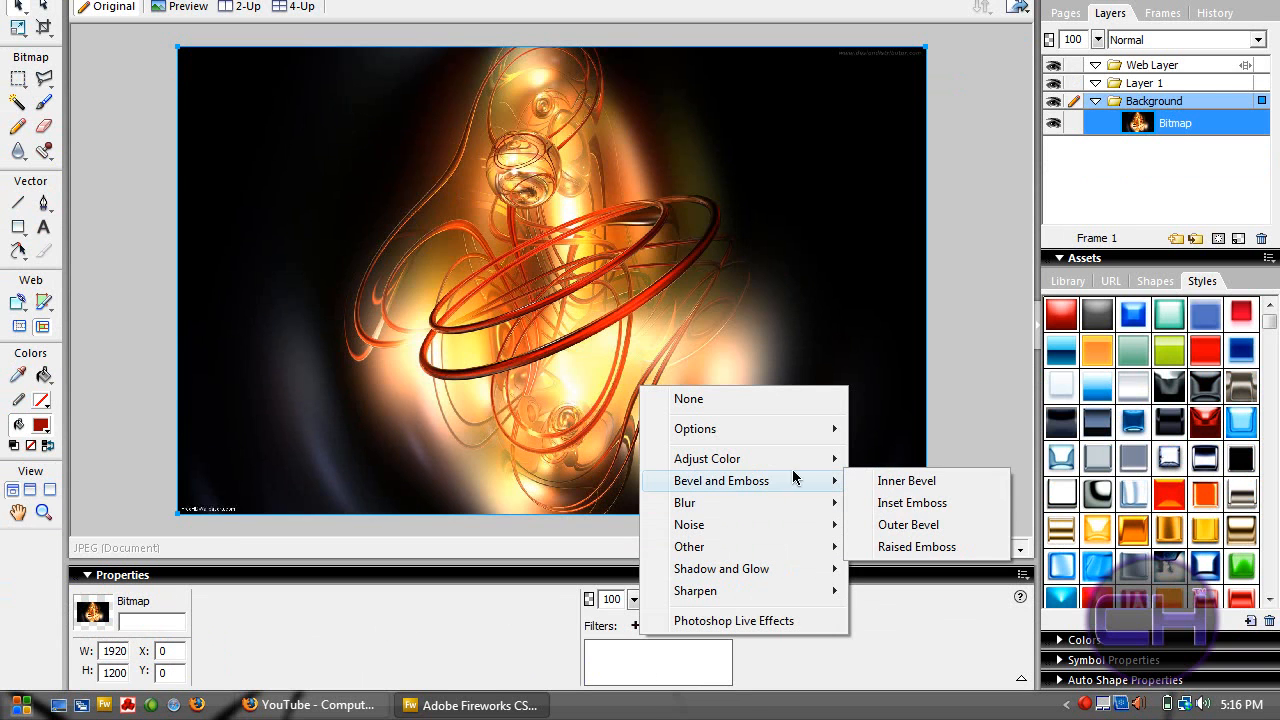
pyautogui.moveTo(708, 458)
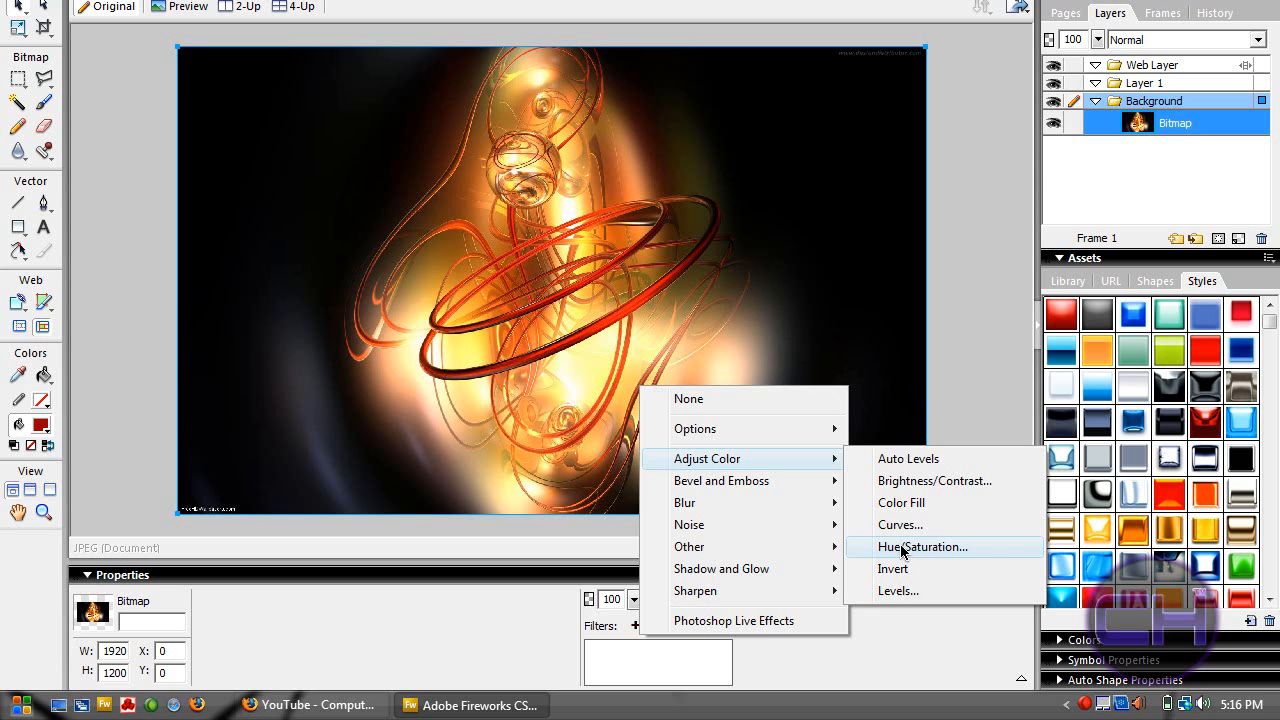
pyautogui.click(920, 548)
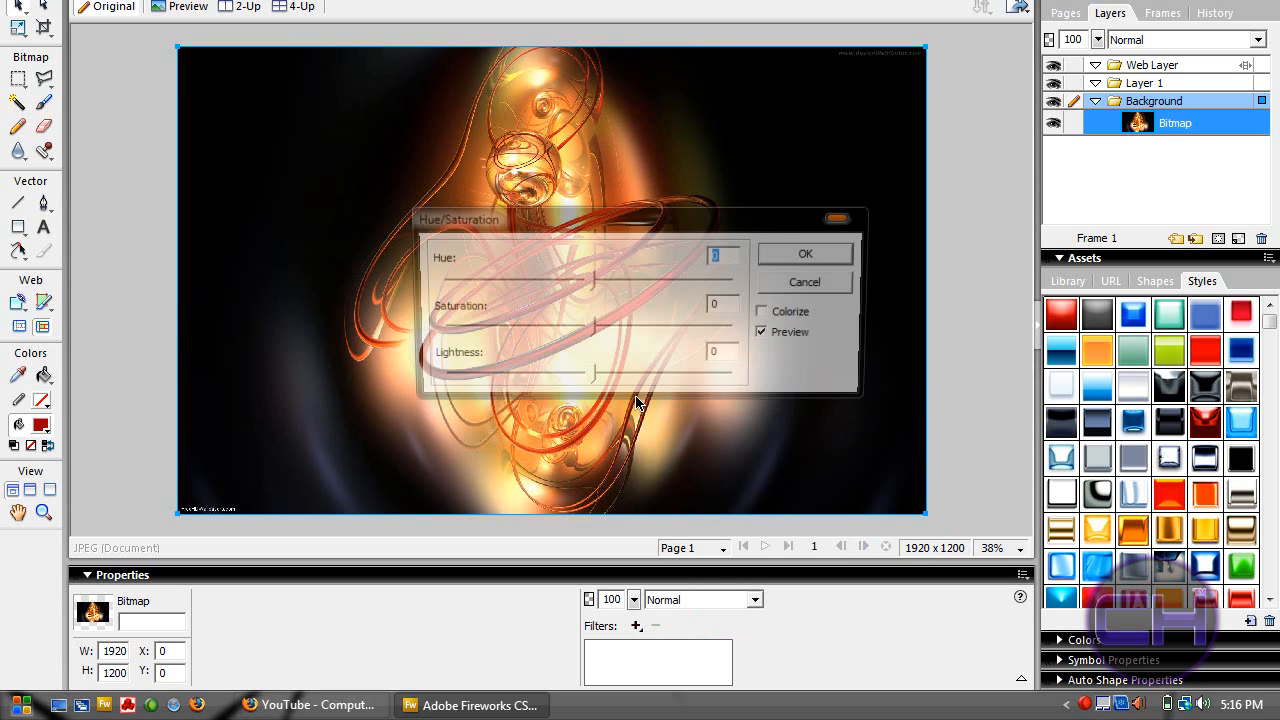
# - Move the Hue/Saturation dialog lower so the wallpaper preview stays visible
pyautogui.moveTo(550, 218); pyautogui.dragTo(570, 252)
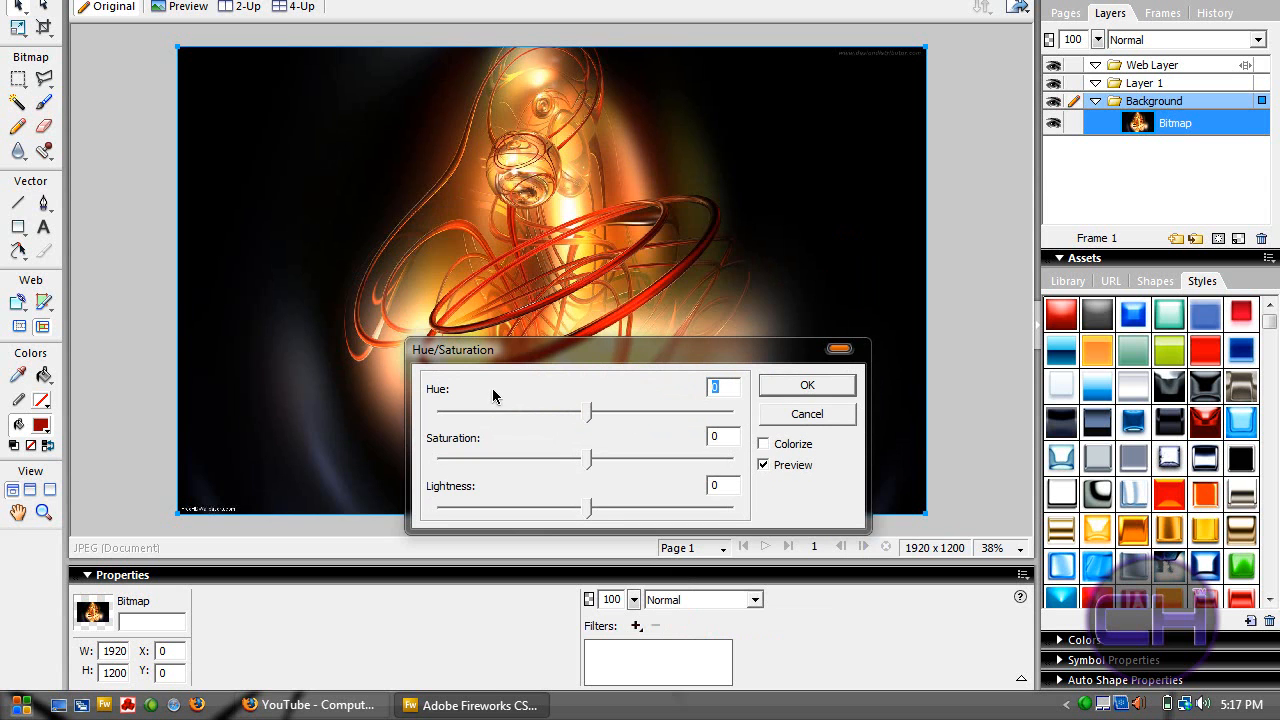
pyautogui.moveTo(588, 480)
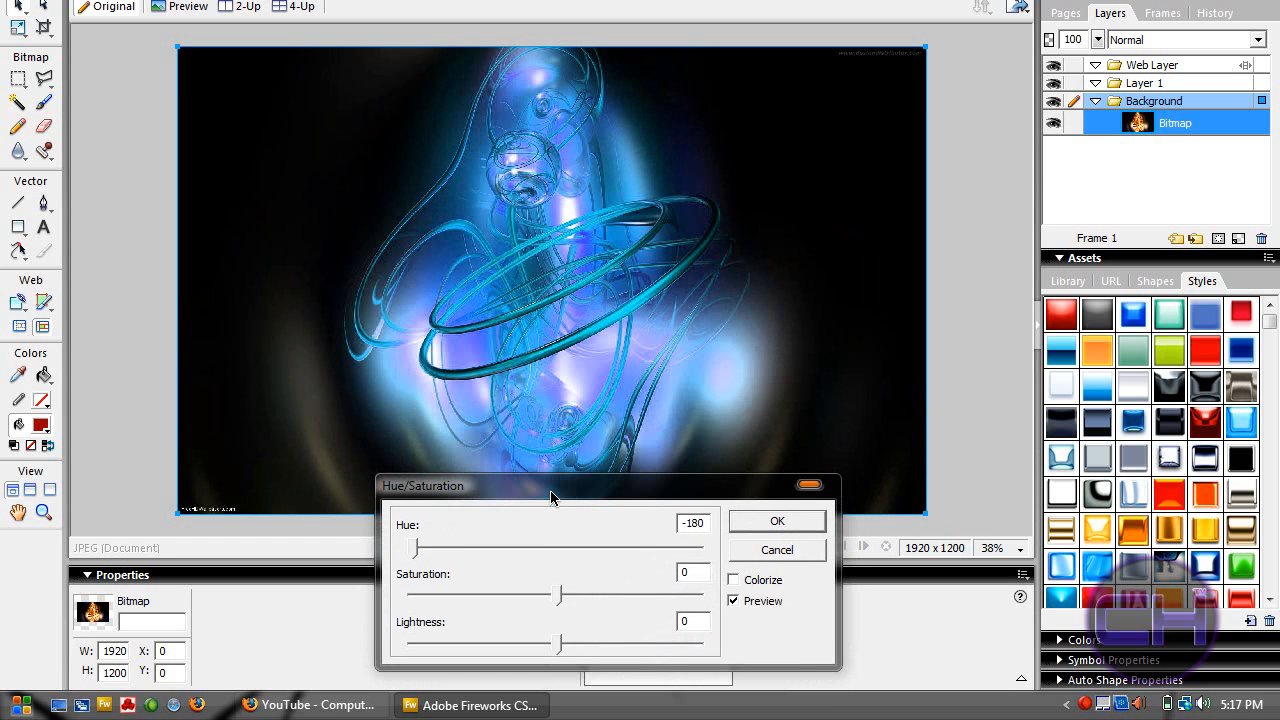
pyautogui.moveTo(418, 556)
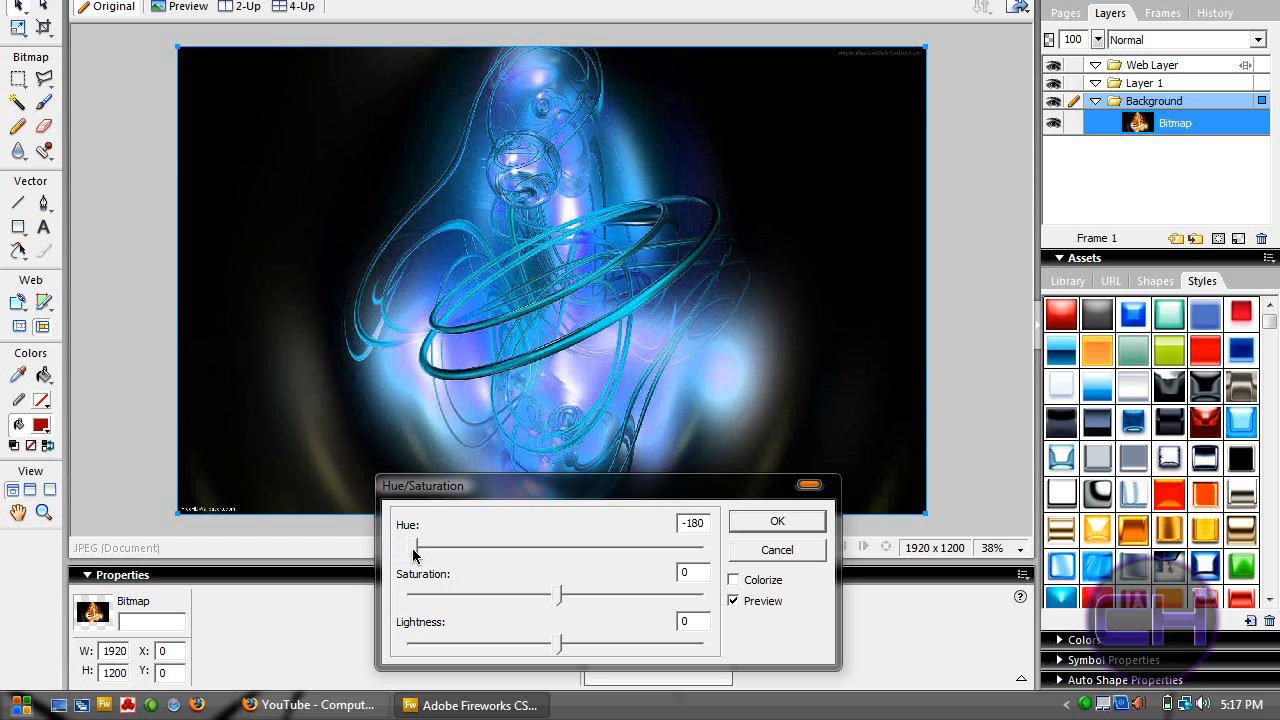
# - Sweep the hue through purple, violet, pink, gold 40 and green, ending at 180 for a blue glow
pyautogui.moveTo(416, 548); pyautogui.dragTo(450, 548)
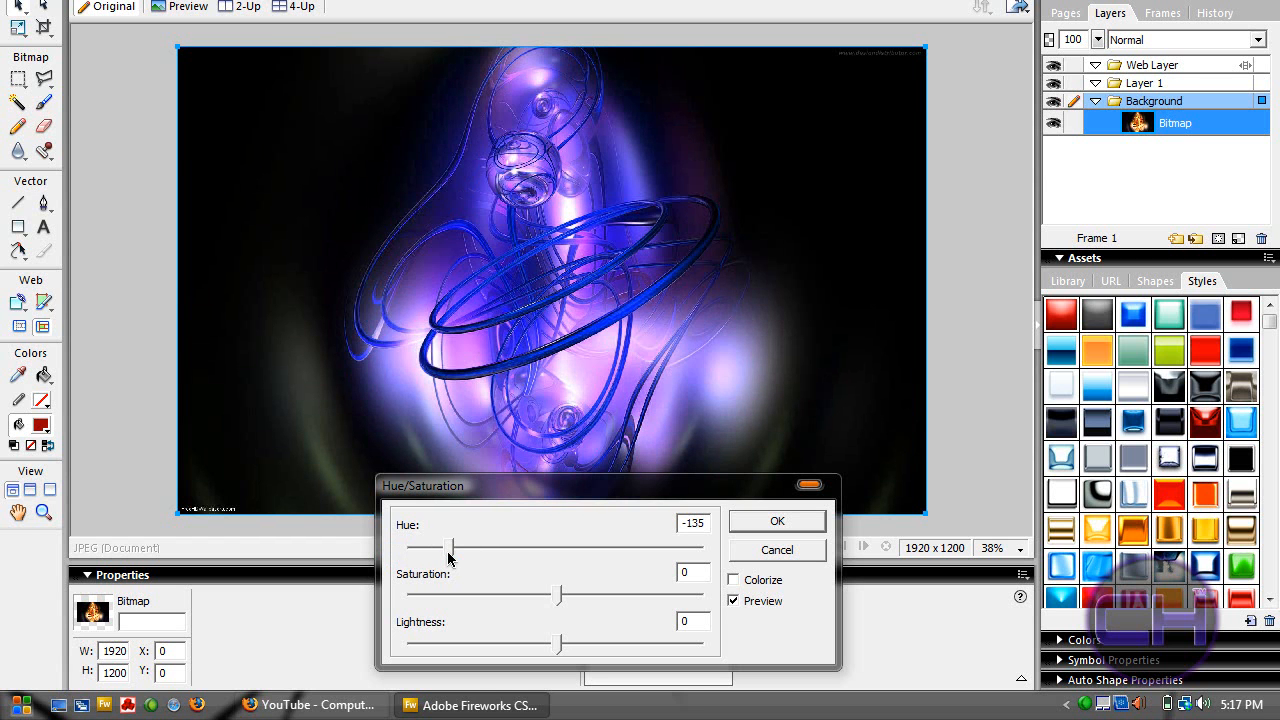
pyautogui.moveTo(448, 548); pyautogui.dragTo(478, 548)
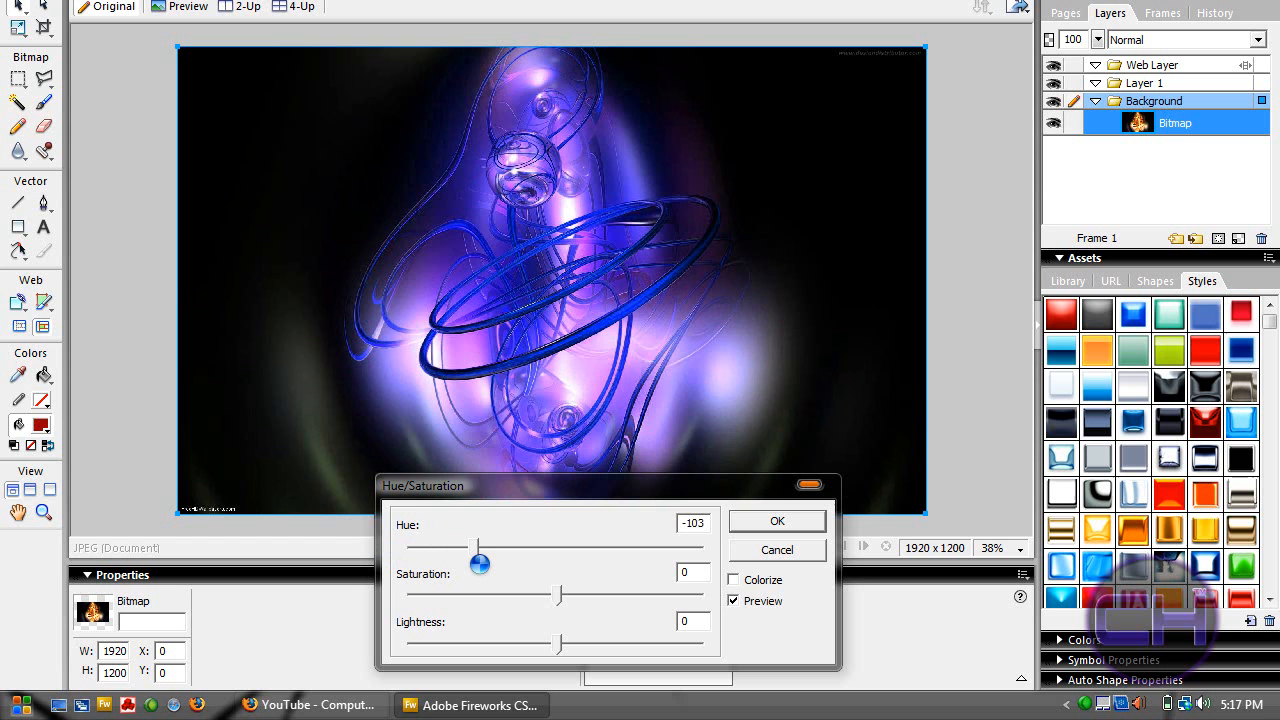
pyautogui.moveTo(480, 562); pyautogui.dragTo(508, 562)
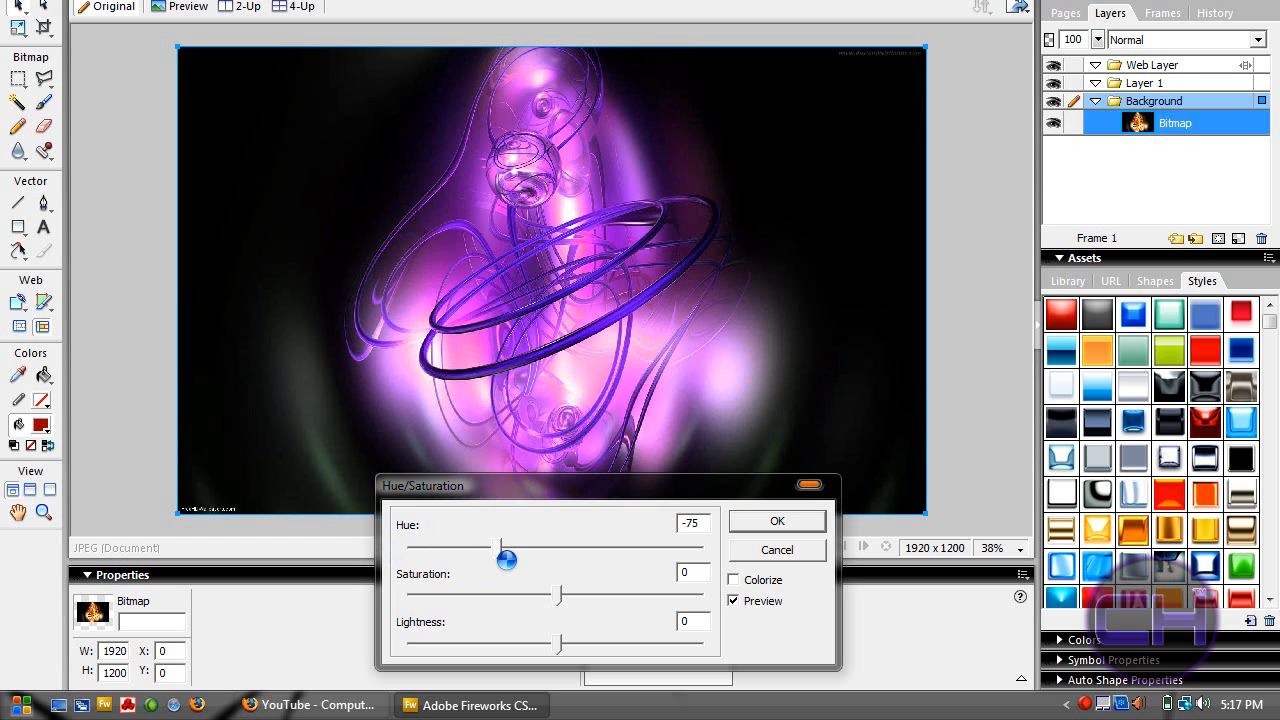
pyautogui.moveTo(508, 560); pyautogui.dragTo(500, 558)
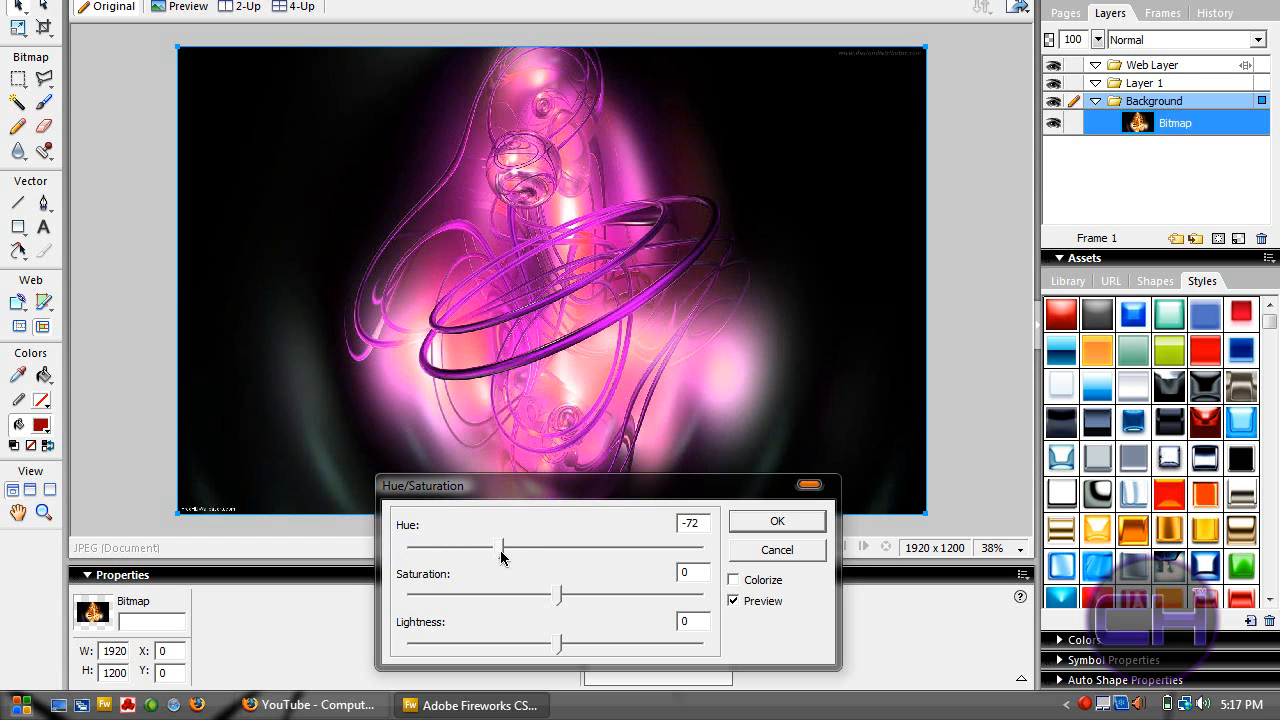
pyautogui.moveTo(490, 548); pyautogui.dragTo(530, 548)
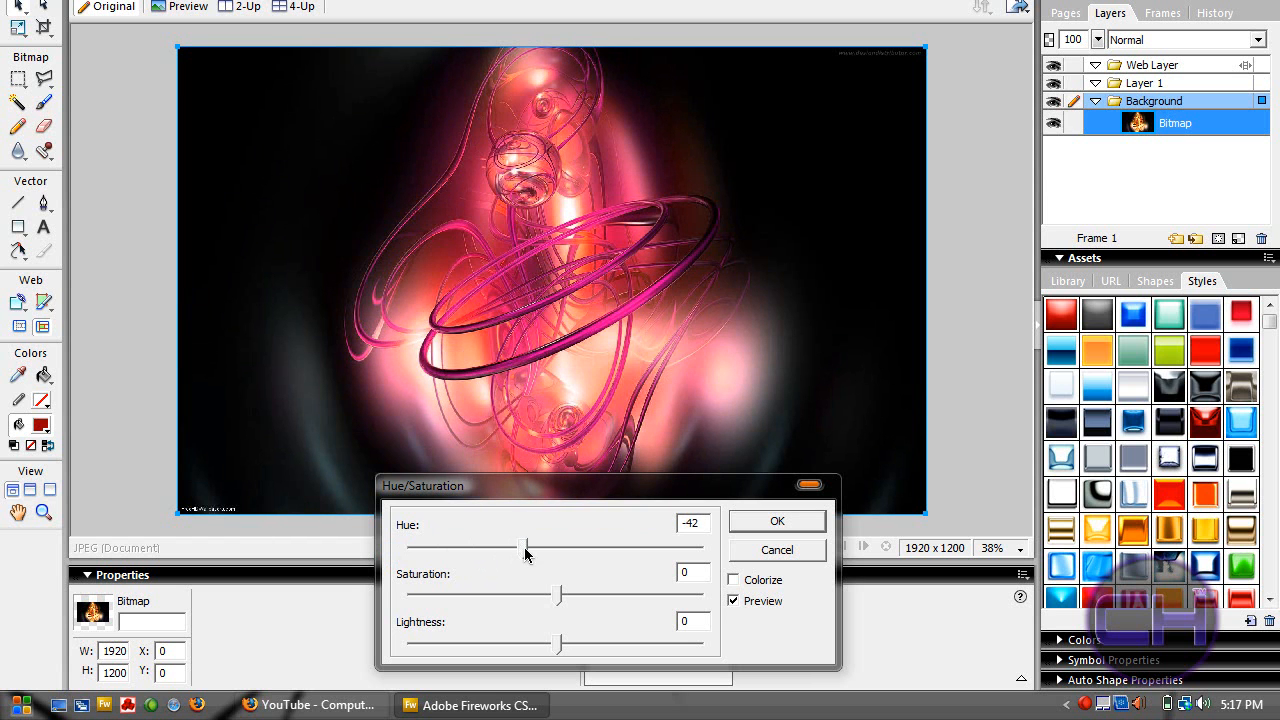
pyautogui.moveTo(528, 548); pyautogui.dragTo(548, 548)
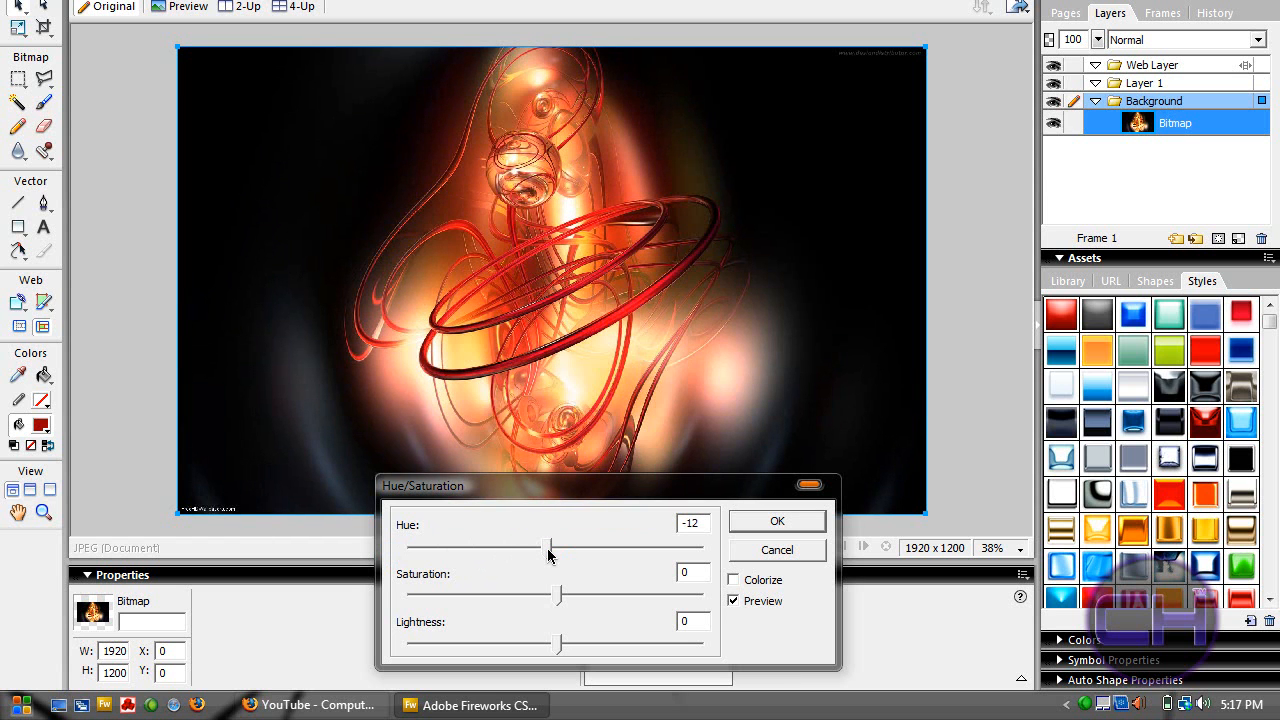
pyautogui.moveTo(548, 548); pyautogui.dragTo(572, 548)
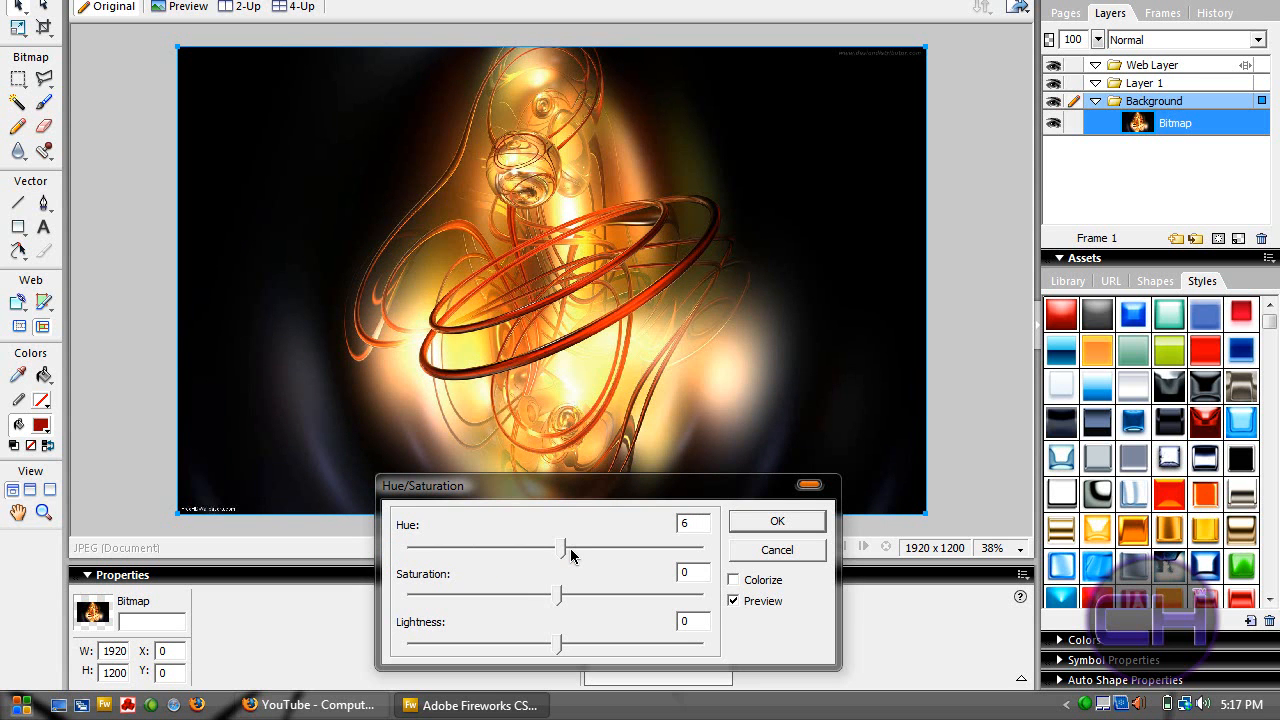
pyautogui.moveTo(560, 548); pyautogui.dragTo(596, 548)
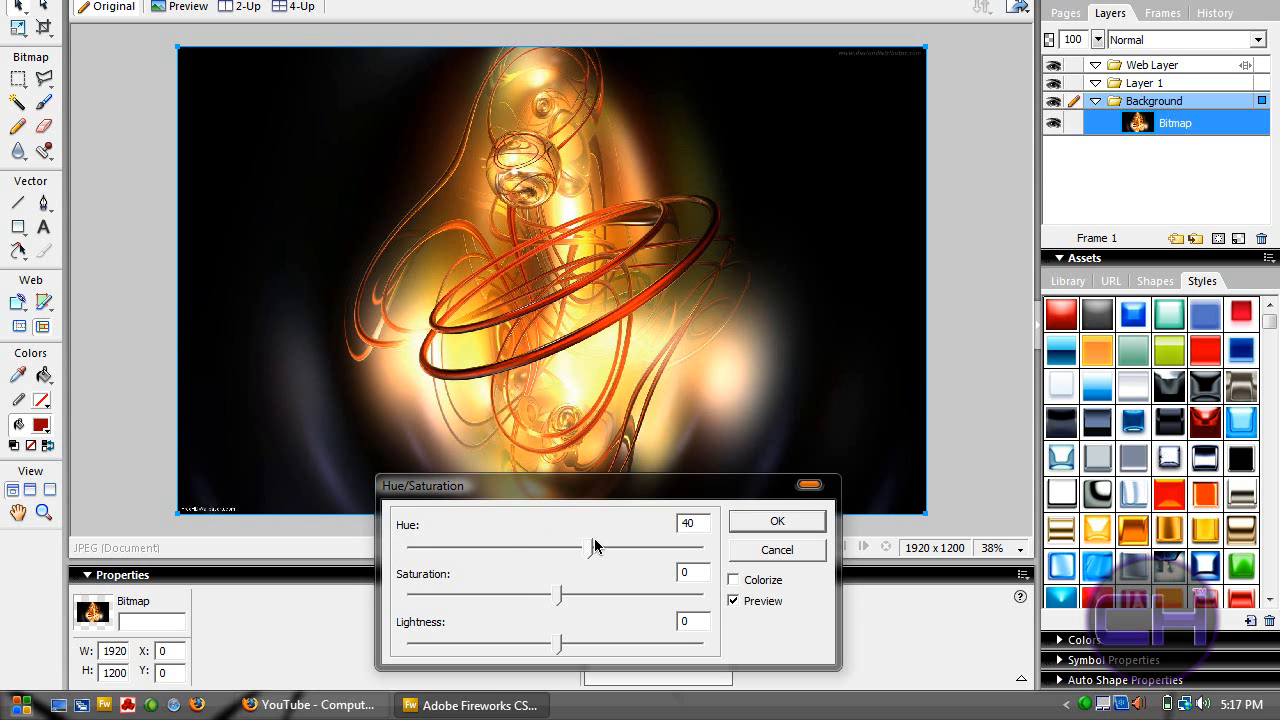
pyautogui.moveTo(560, 548); pyautogui.dragTo(610, 548)
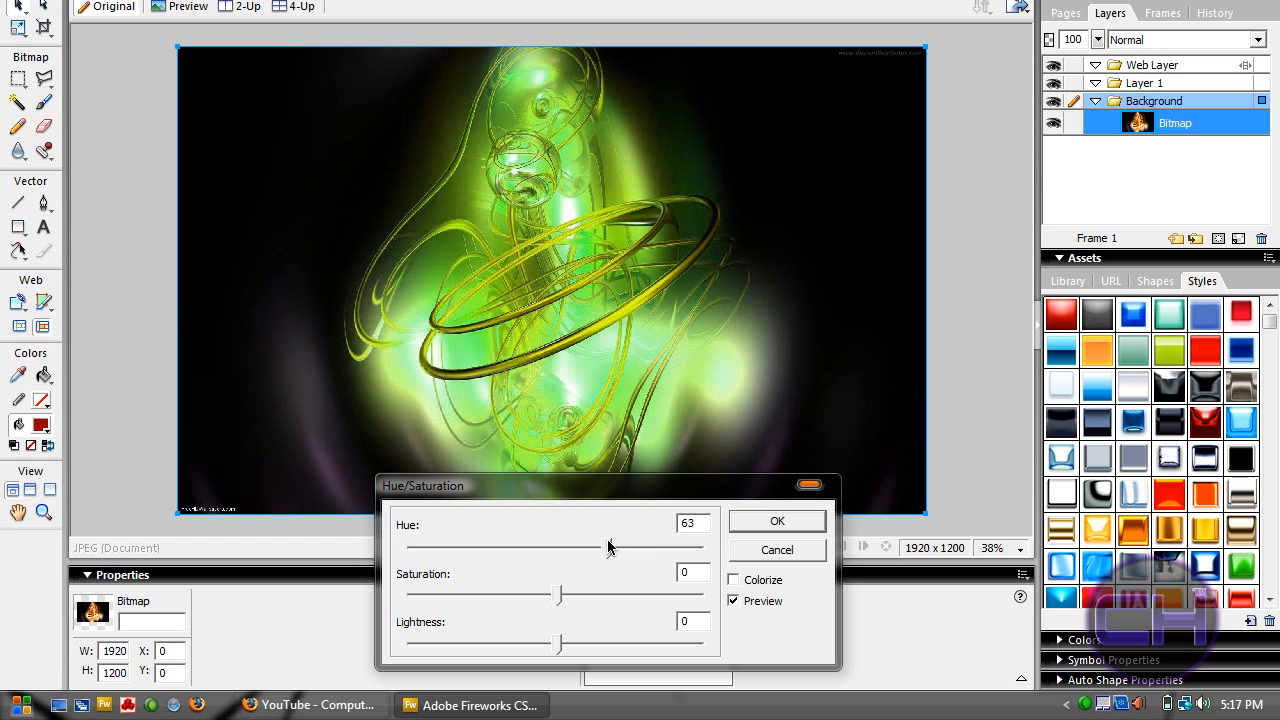
pyautogui.moveTo(608, 548); pyautogui.dragTo(650, 548)
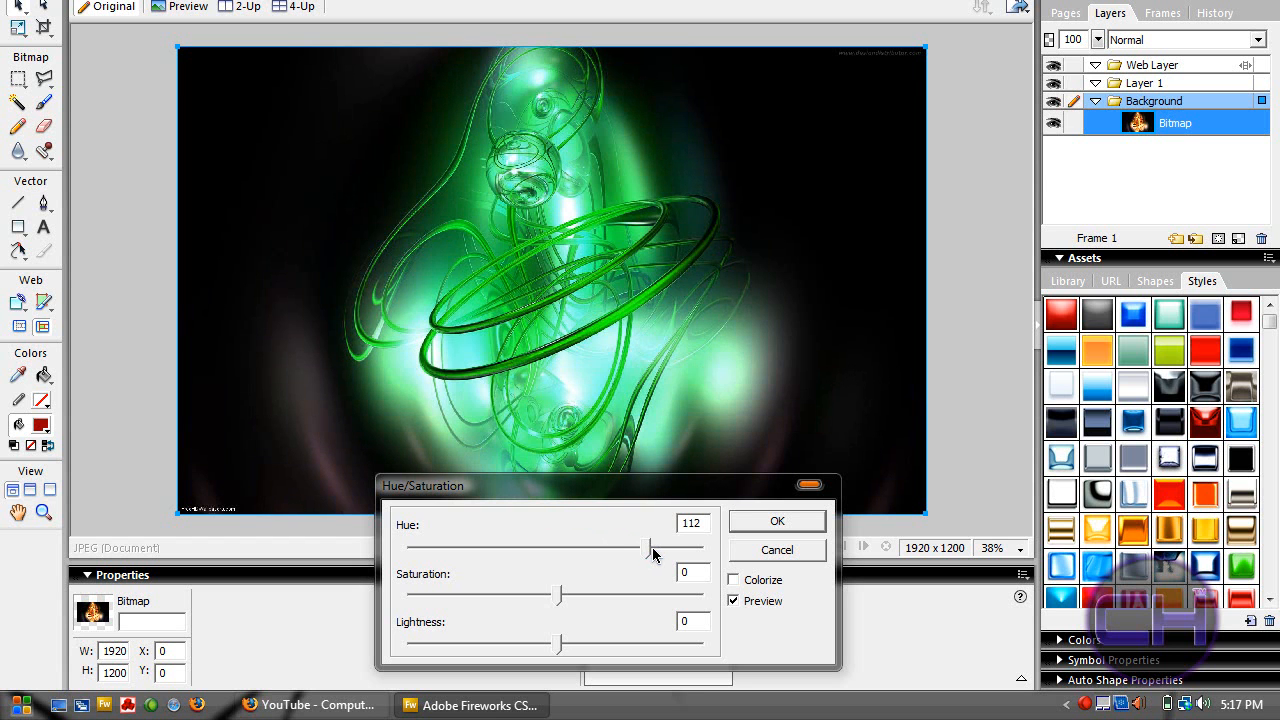
pyautogui.moveTo(650, 548); pyautogui.dragTo(716, 548)
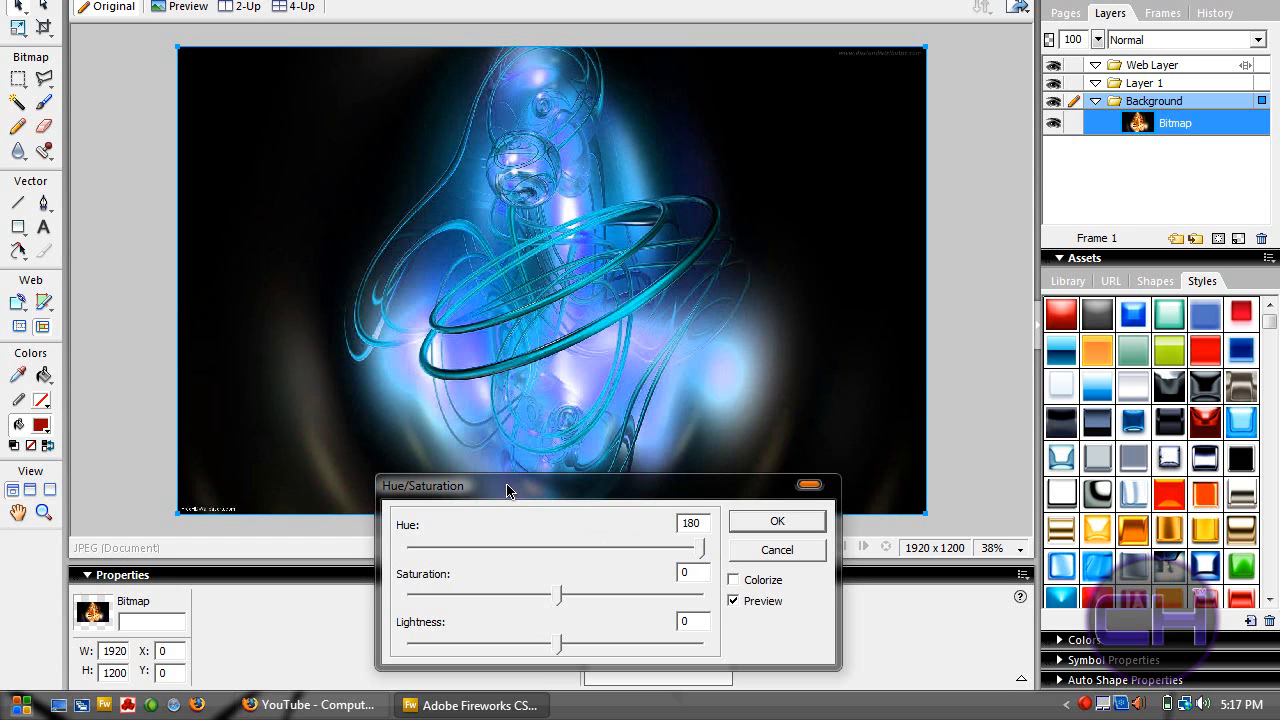
pyautogui.moveTo(528, 596)
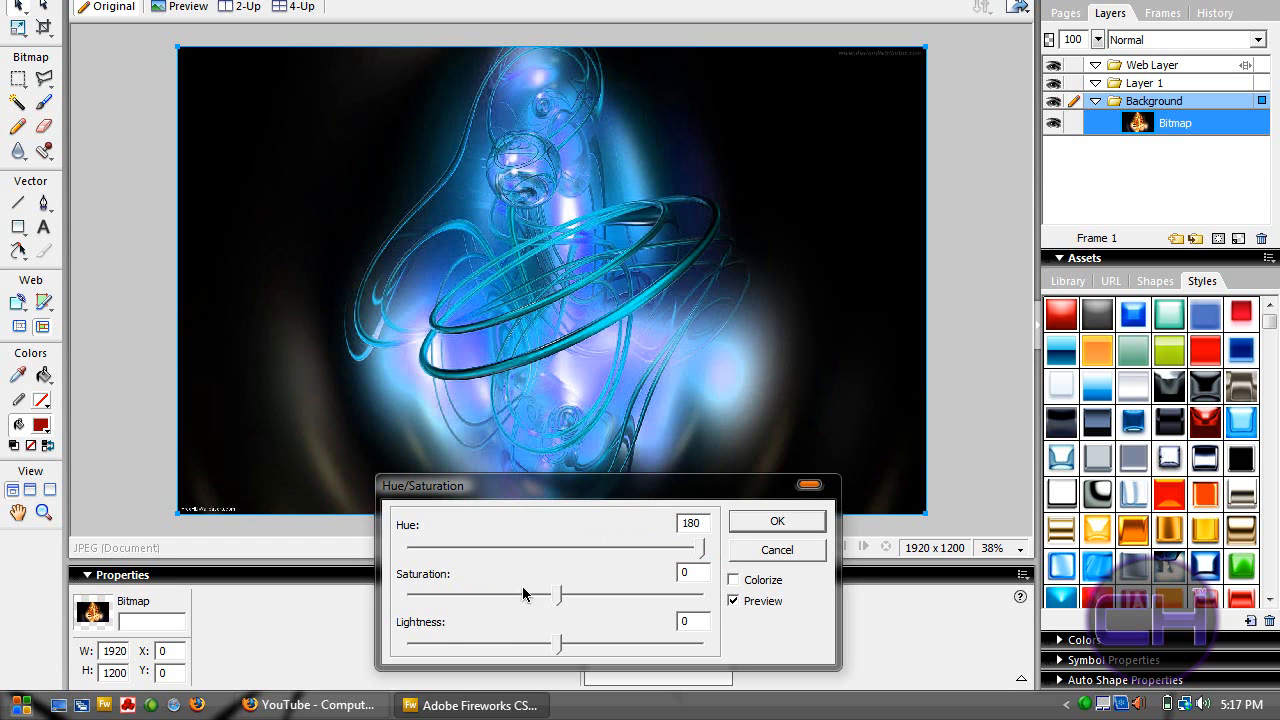
# - Try boosting and draining saturation, brighten slightly, then return saturation and lightness to 0
pyautogui.moveTo(558, 596); pyautogui.dragTo(616, 596)
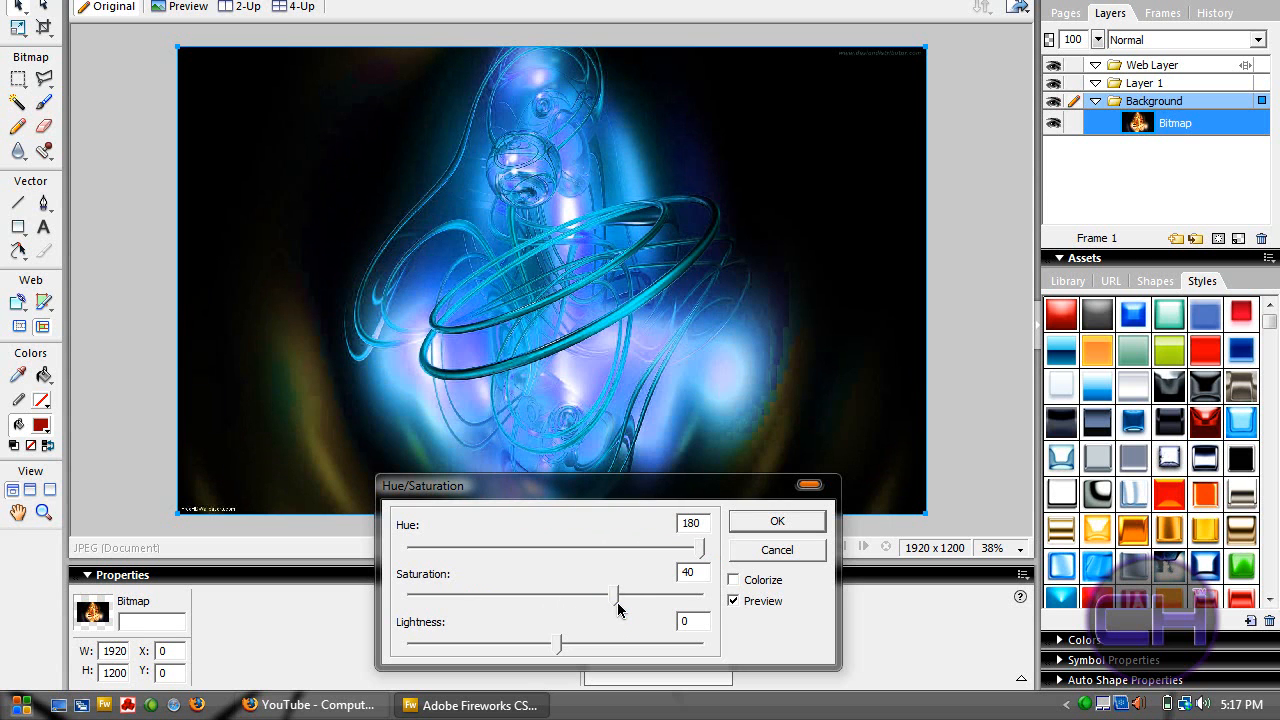
pyautogui.moveTo(624, 608)
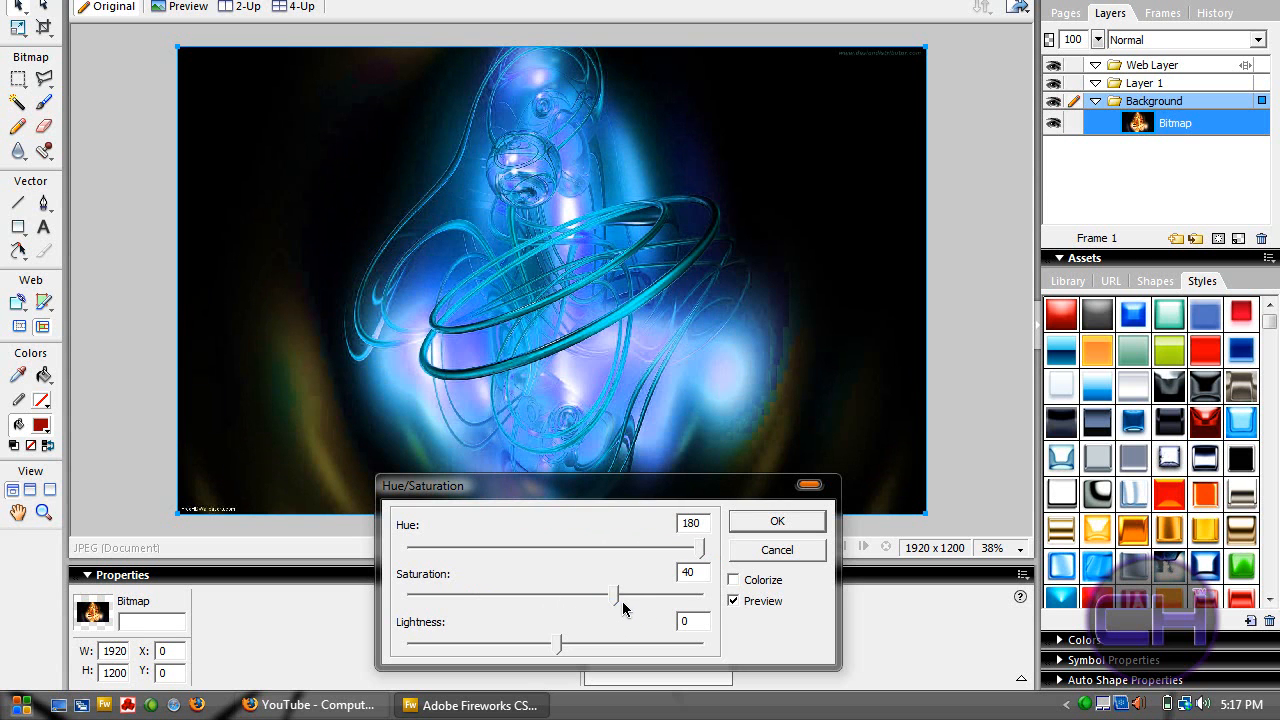
pyautogui.moveTo(616, 596); pyautogui.dragTo(464, 596)
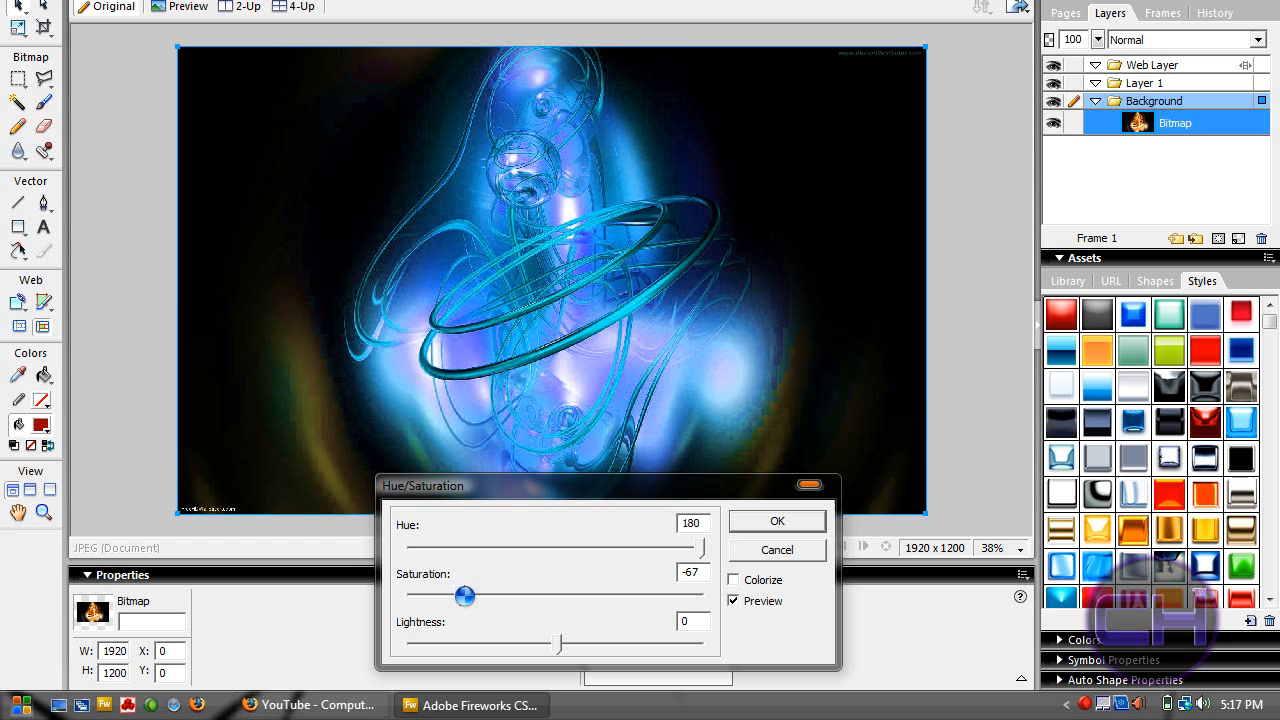
pyautogui.moveTo(464, 596); pyautogui.dragTo(464, 596)
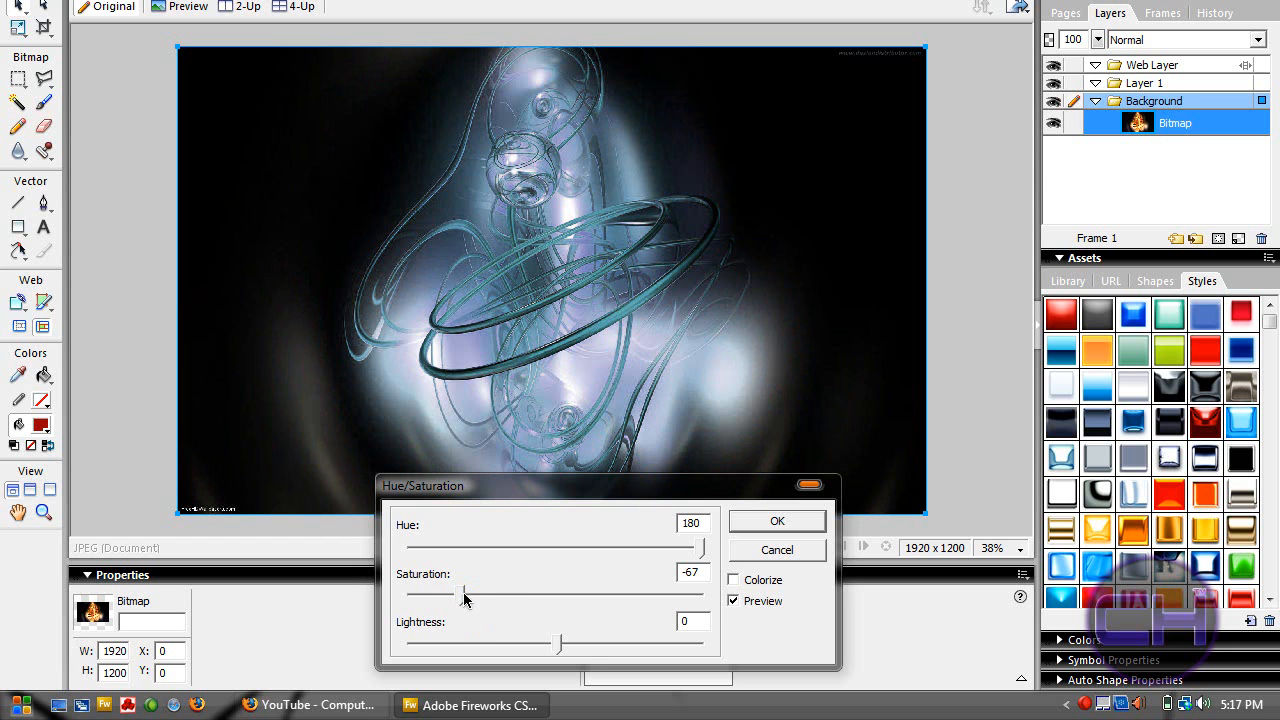
pyautogui.moveTo(462, 592); pyautogui.dragTo(564, 592)
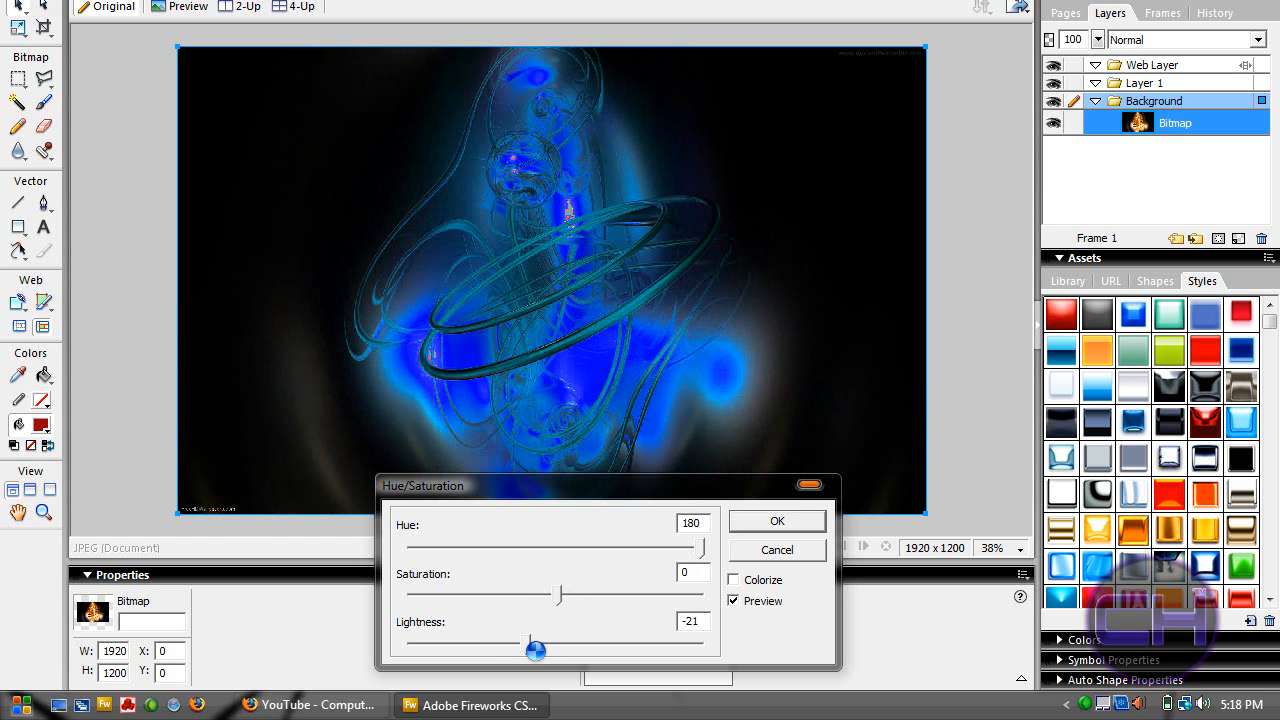
pyautogui.moveTo(536, 652); pyautogui.dragTo(570, 652)
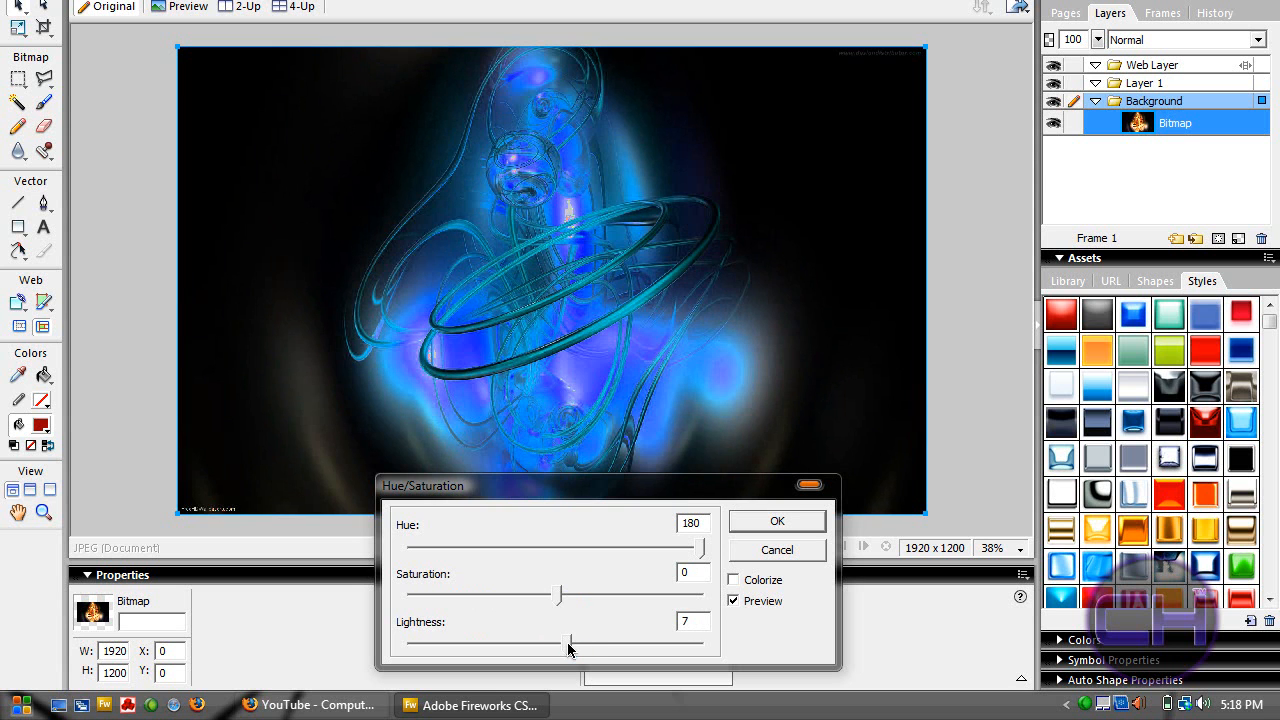
pyautogui.moveTo(570, 644); pyautogui.dragTo(556, 644)
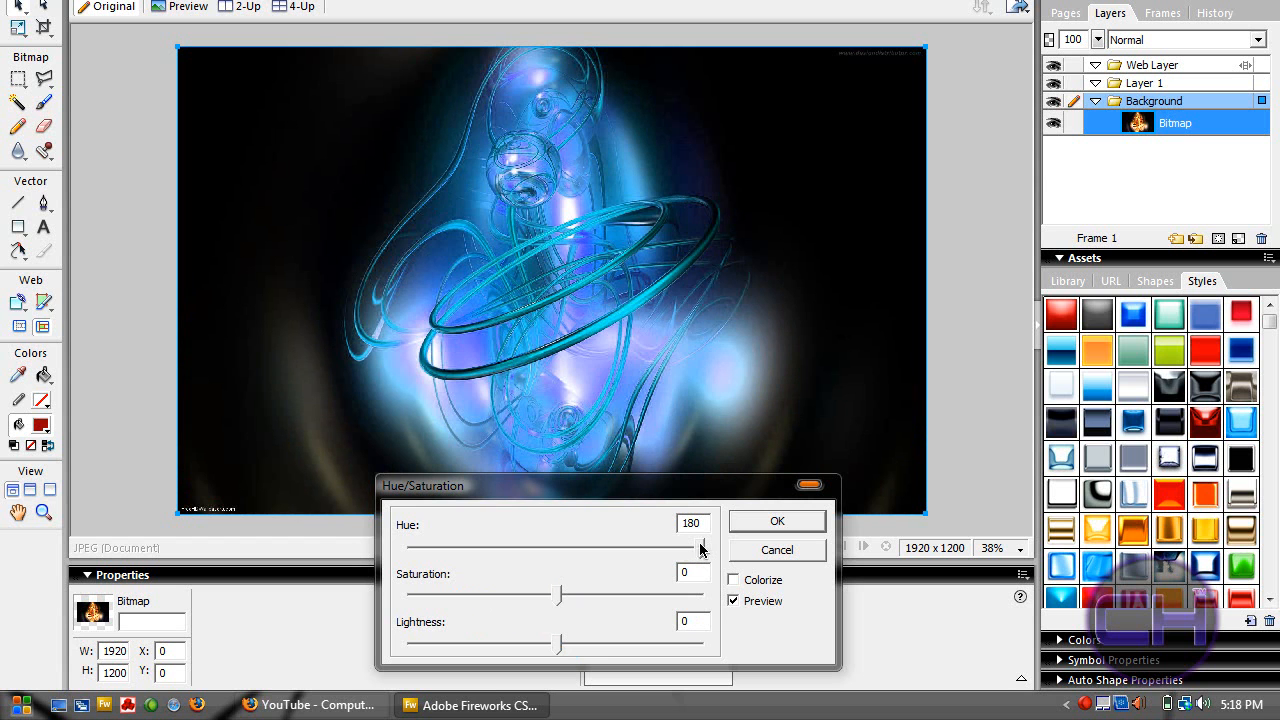
# - Swing the hue through pink to 17 for a gold glow and apply the adjustment
pyautogui.moveTo(702, 548); pyautogui.dragTo(518, 548)
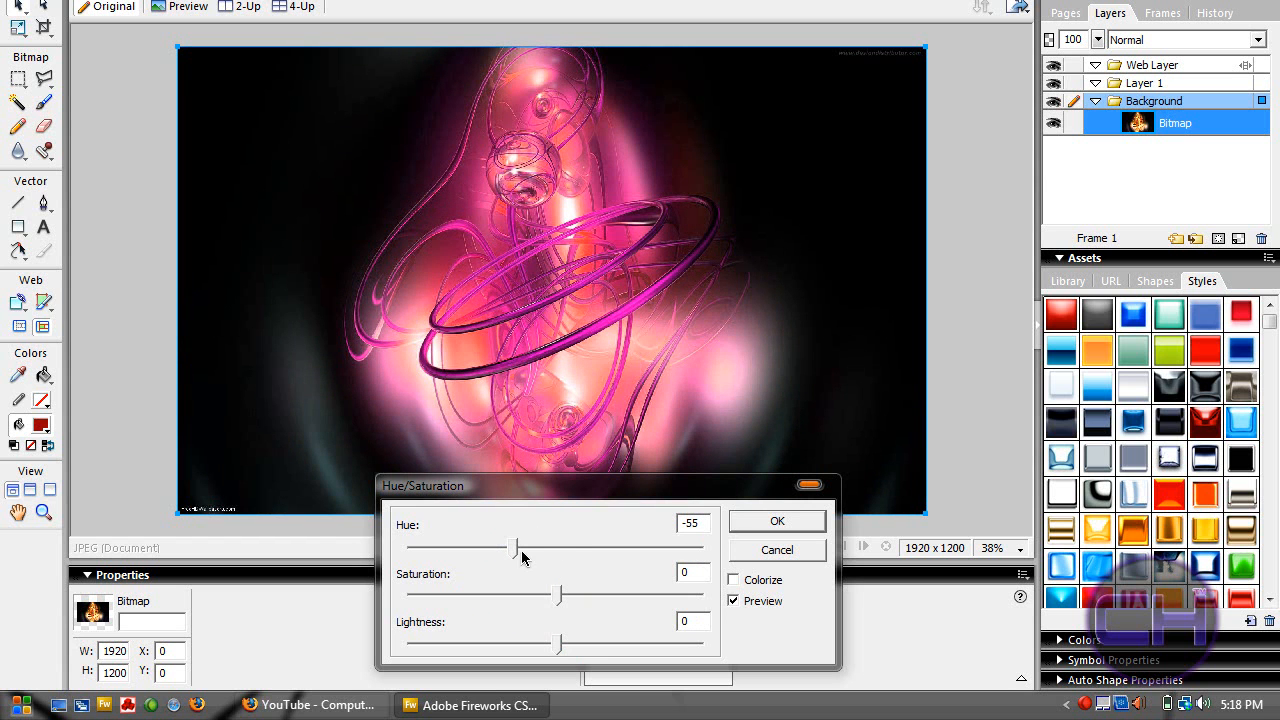
pyautogui.moveTo(518, 548); pyautogui.dragTo(572, 548)
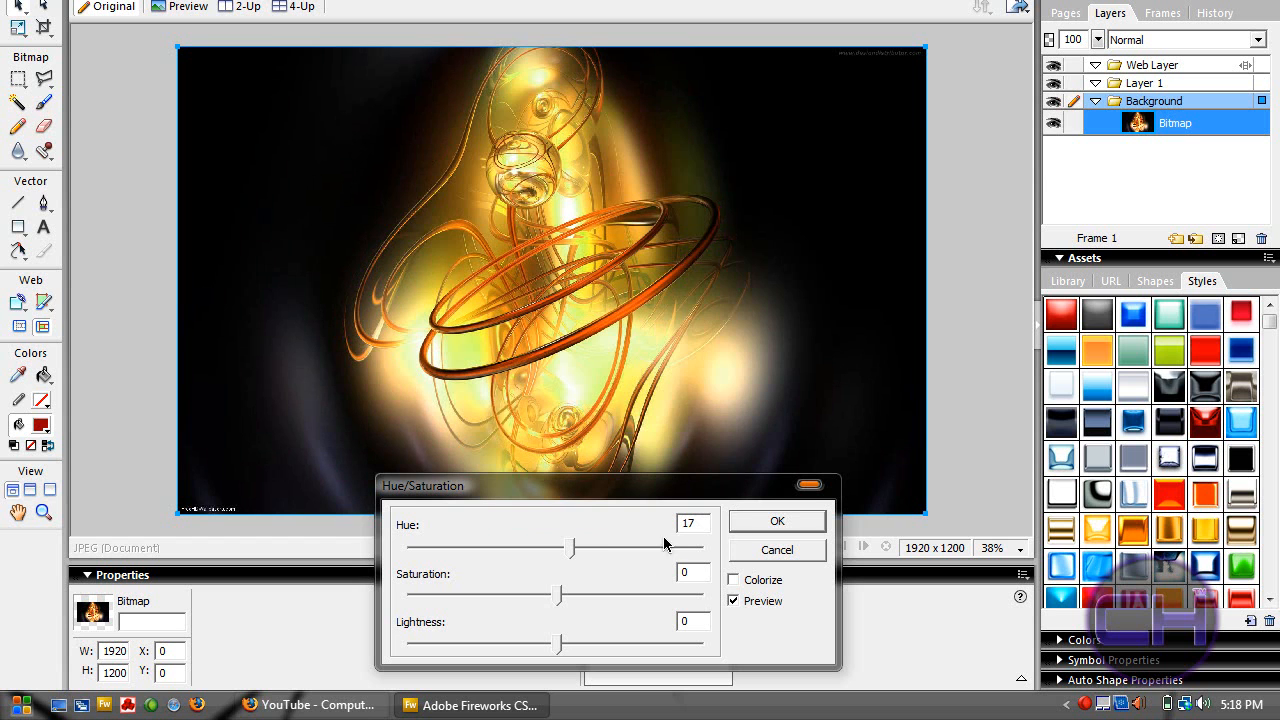
pyautogui.click(776, 520)
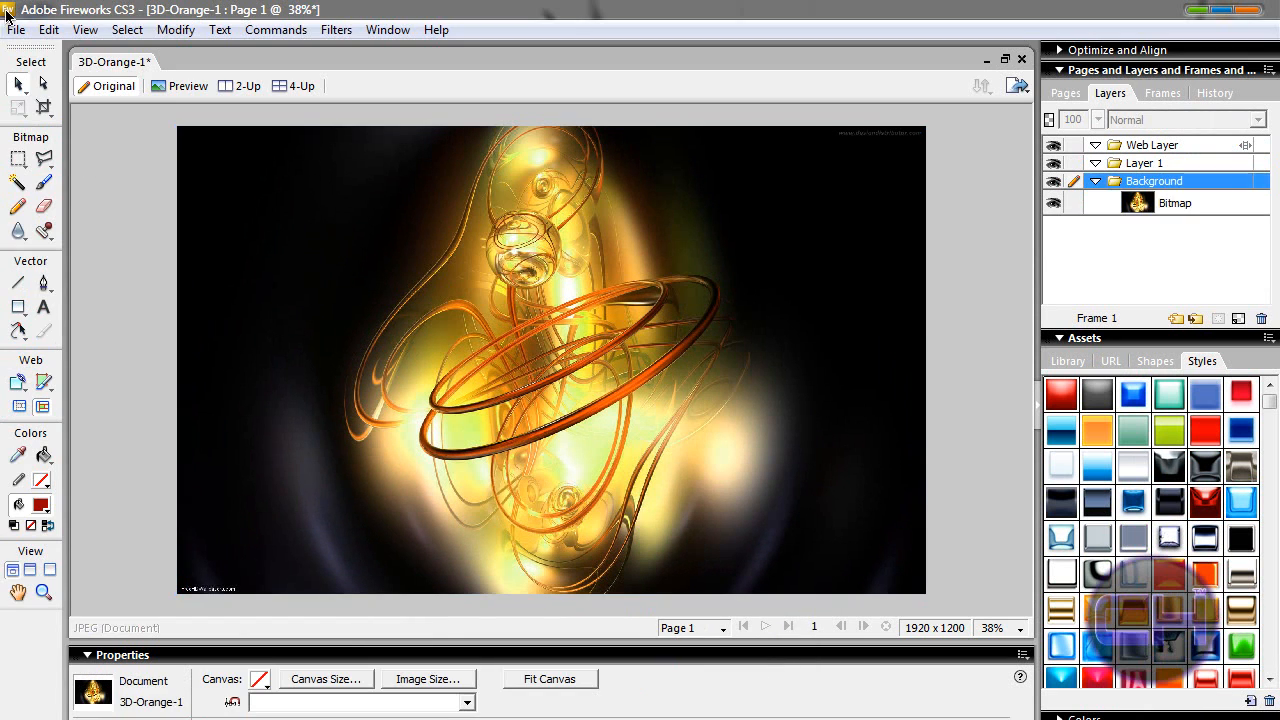
# - Start File > Open and scroll down the Logos folder toward the metal button image
pyautogui.click(16, 30)
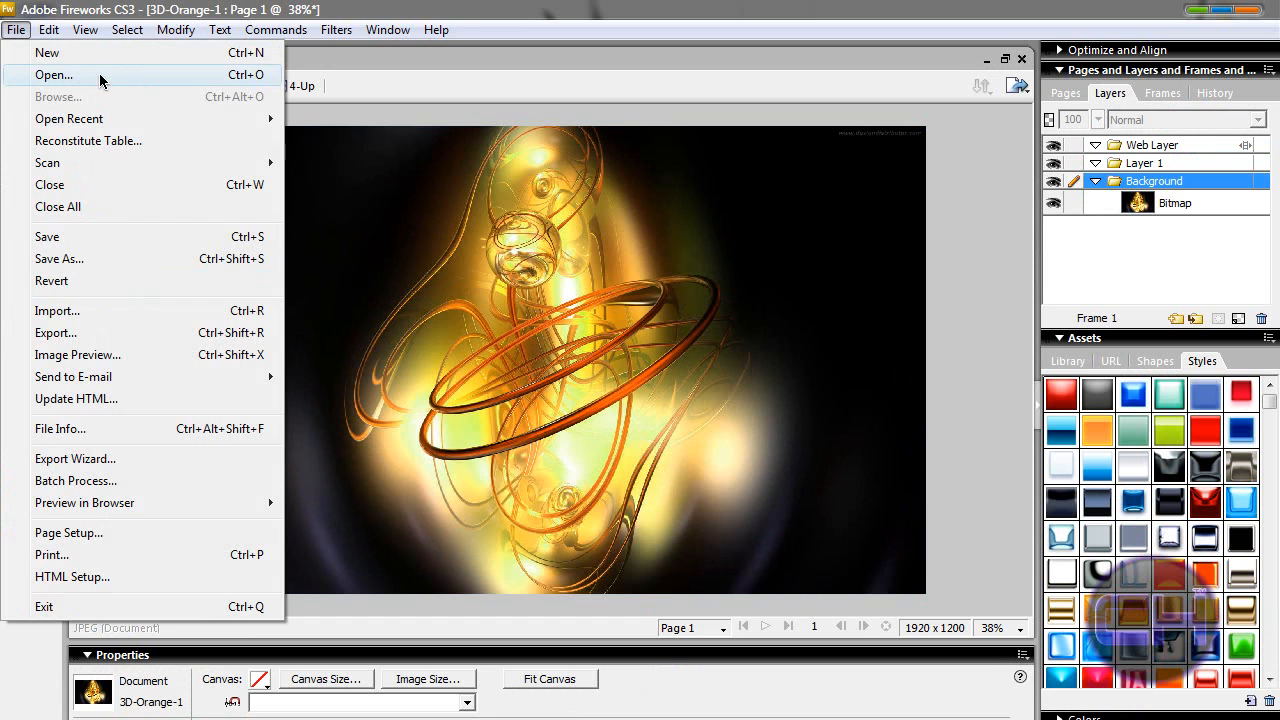
pyautogui.click(52, 76)
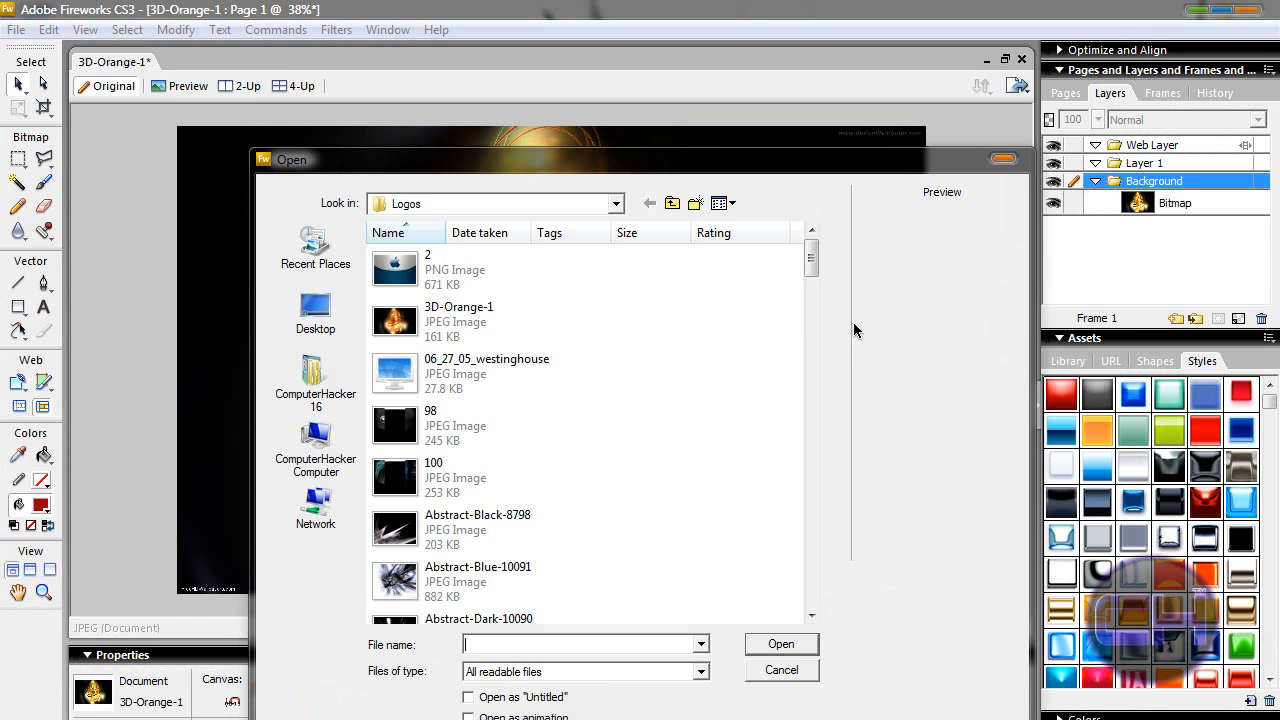
pyautogui.scroll(-3)
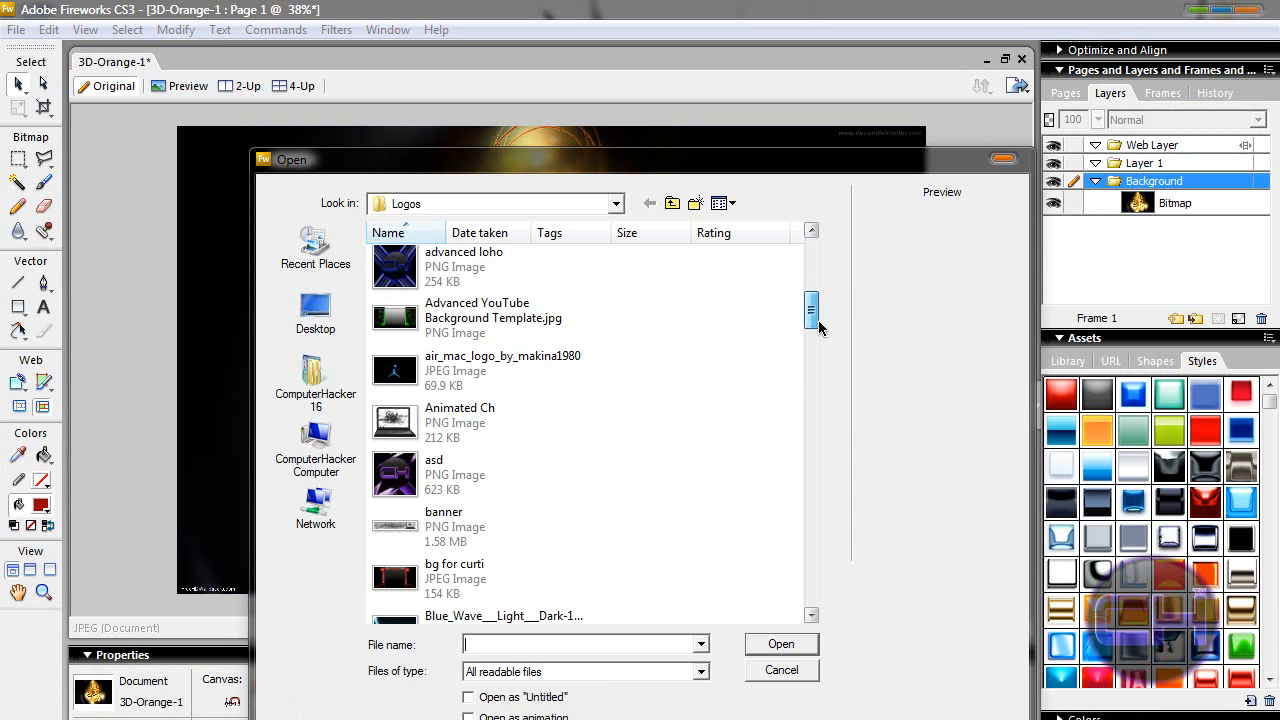
pyautogui.scroll(-3)
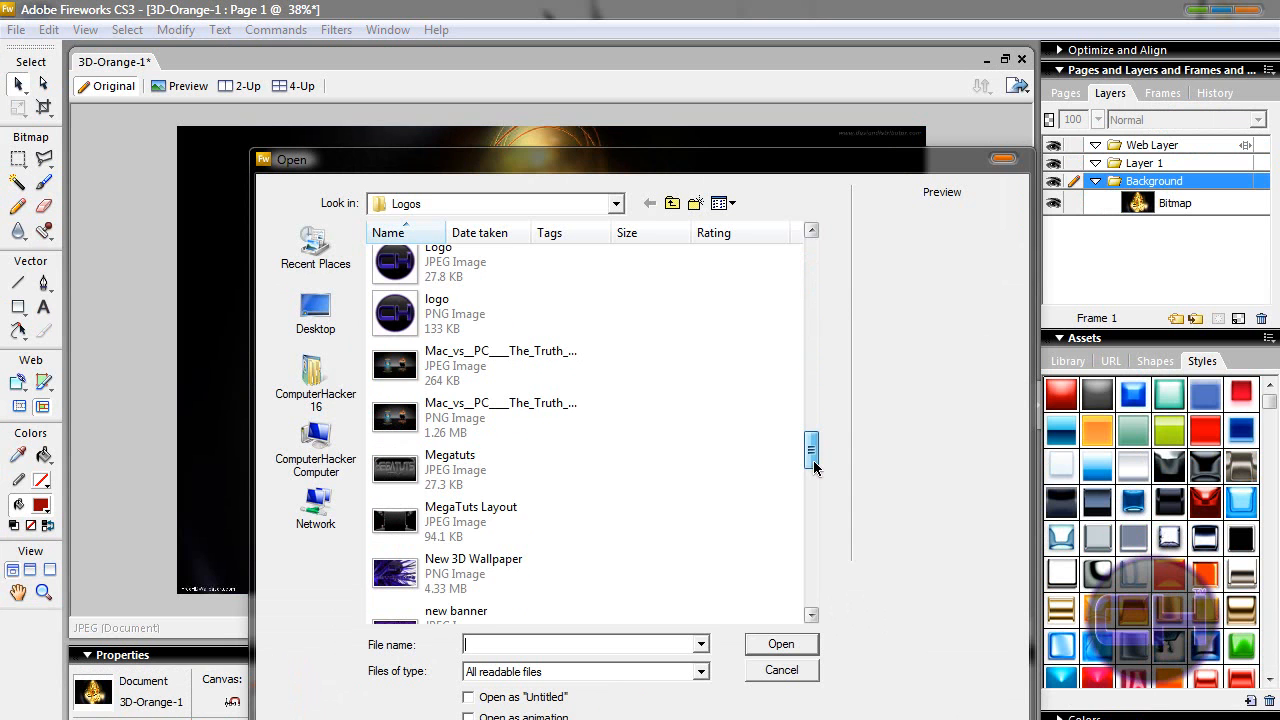
pyautogui.scroll(-3)
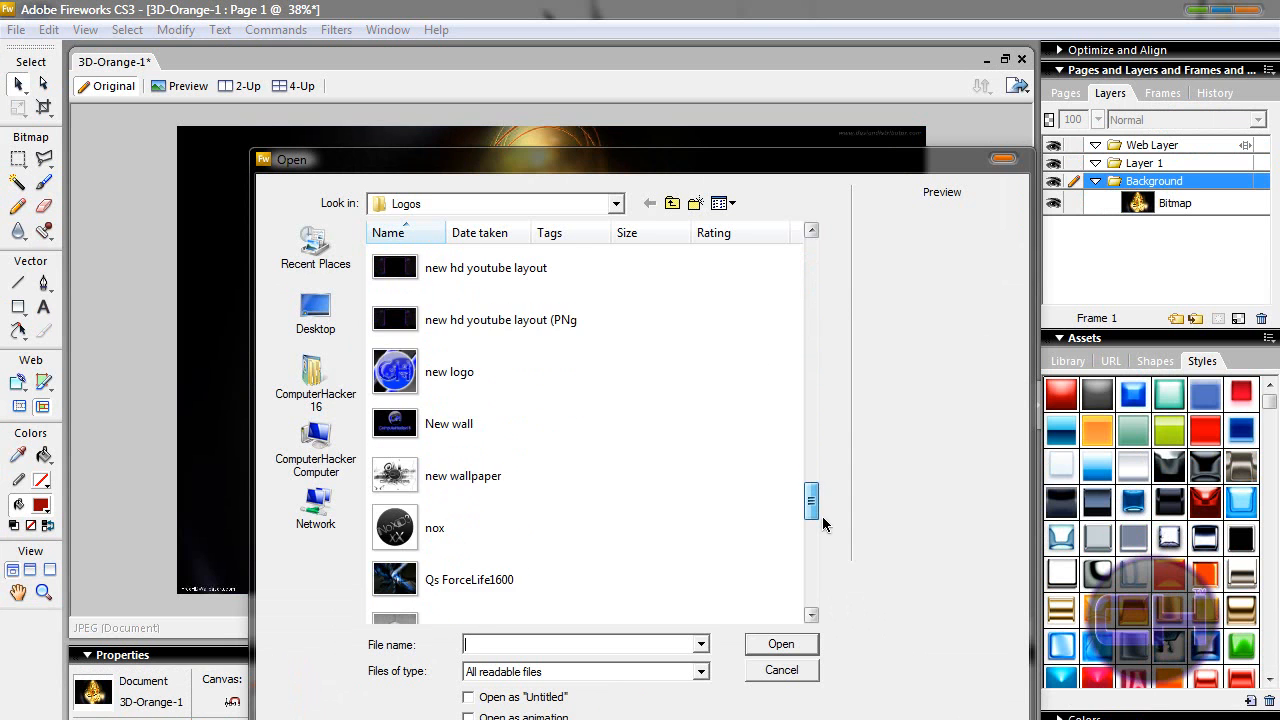
pyautogui.scroll(-3)
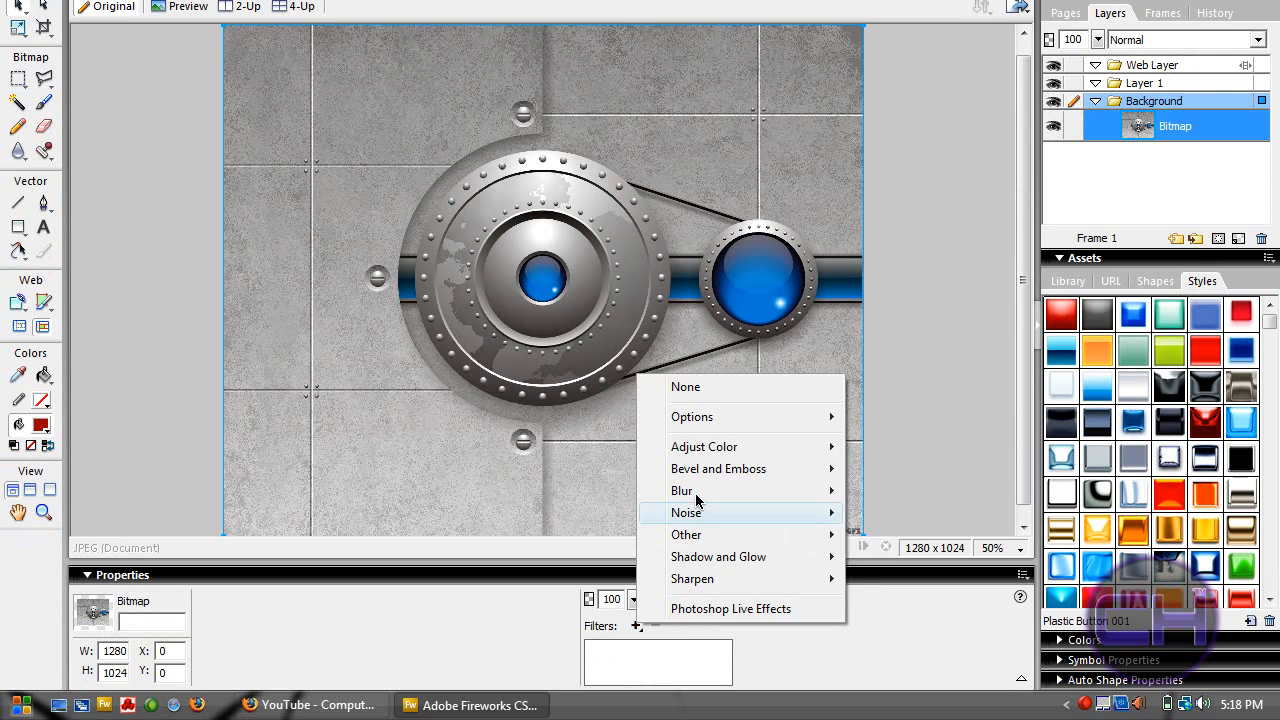
pyautogui.moveTo(704, 446)
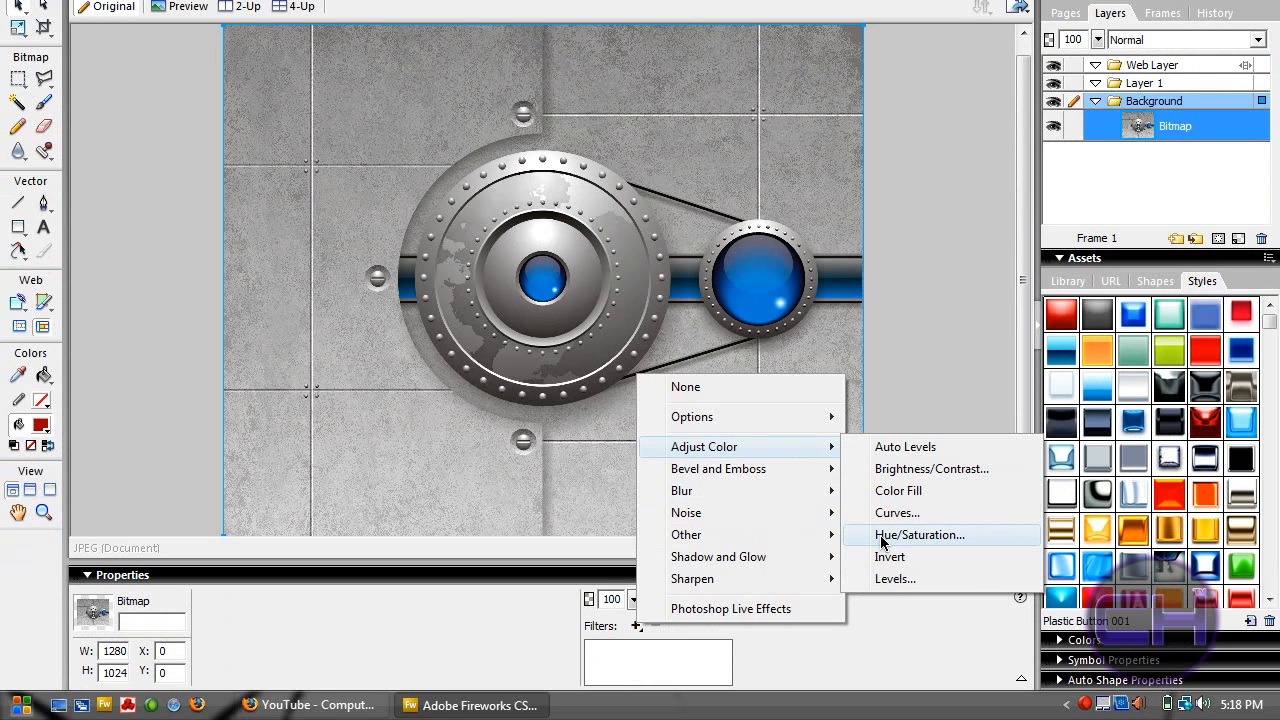
# - Add a Hue/Saturation filter to the metal button image
pyautogui.click(920, 534)
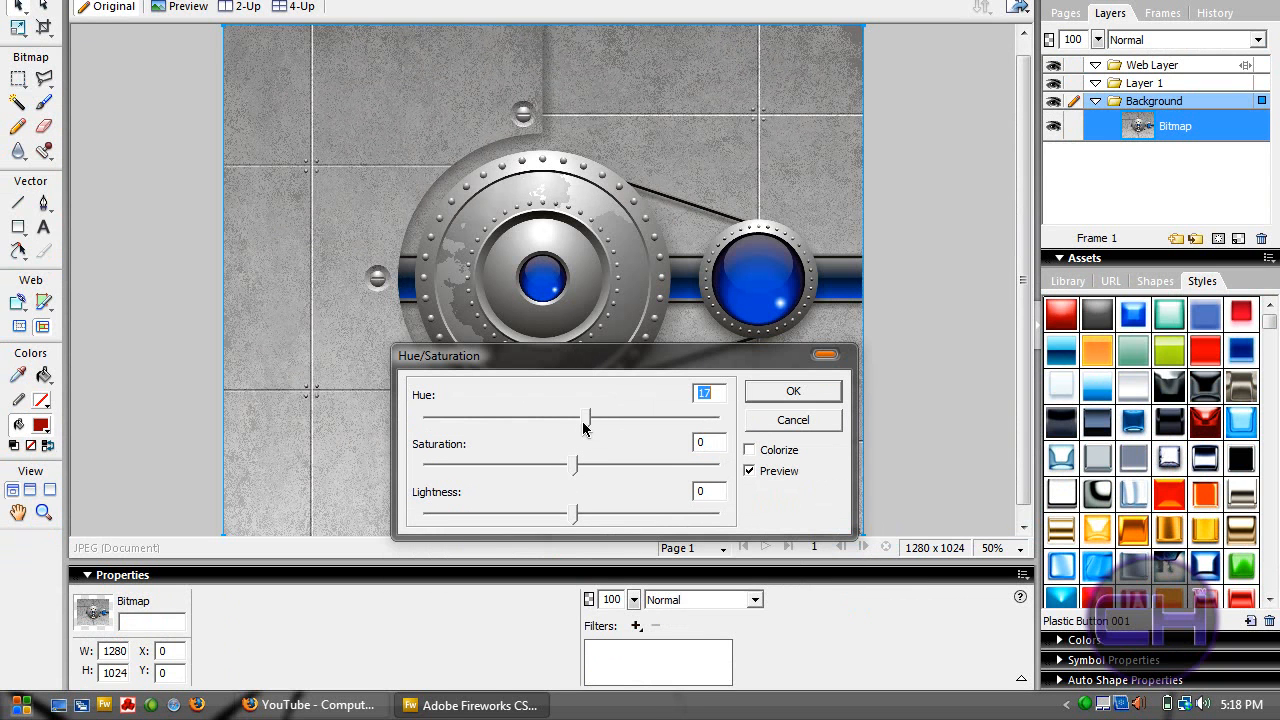
# - Sweep the button's hue through orange and yellow-green, settle on 88 for purple, and apply it
pyautogui.moveTo(588, 414); pyautogui.dragTo(468, 414)
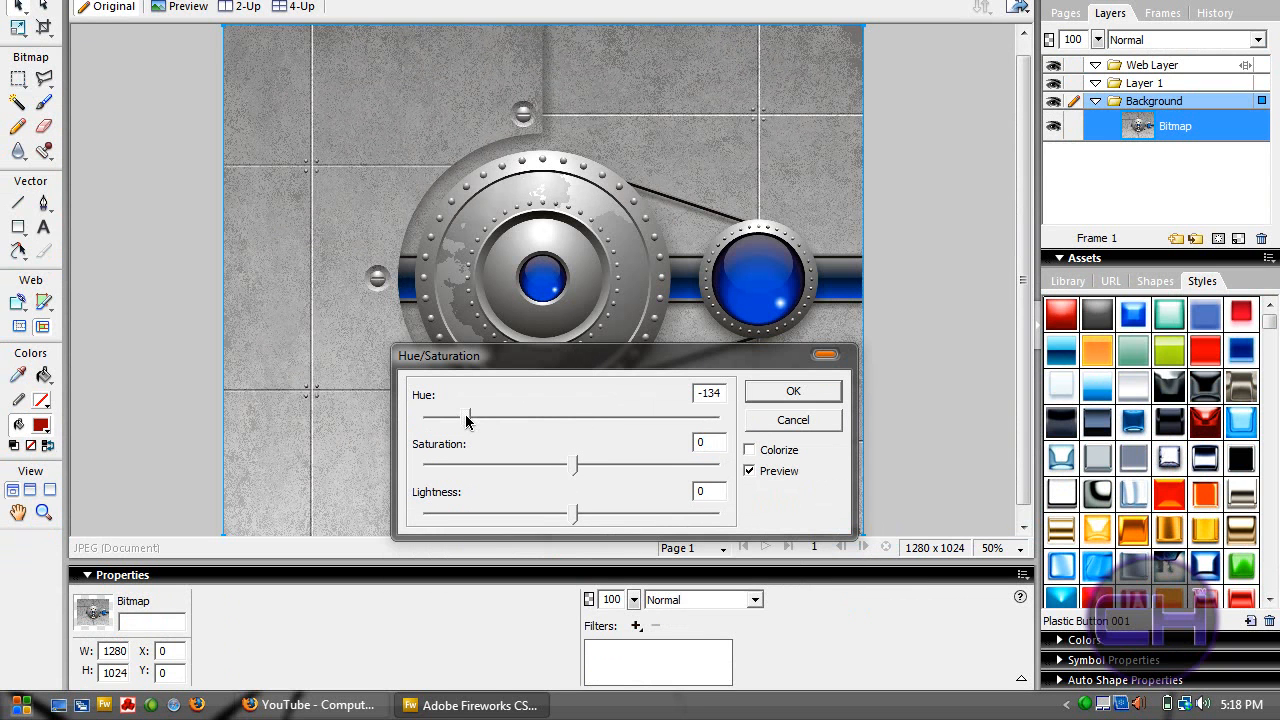
pyautogui.moveTo(468, 418); pyautogui.dragTo(432, 418)
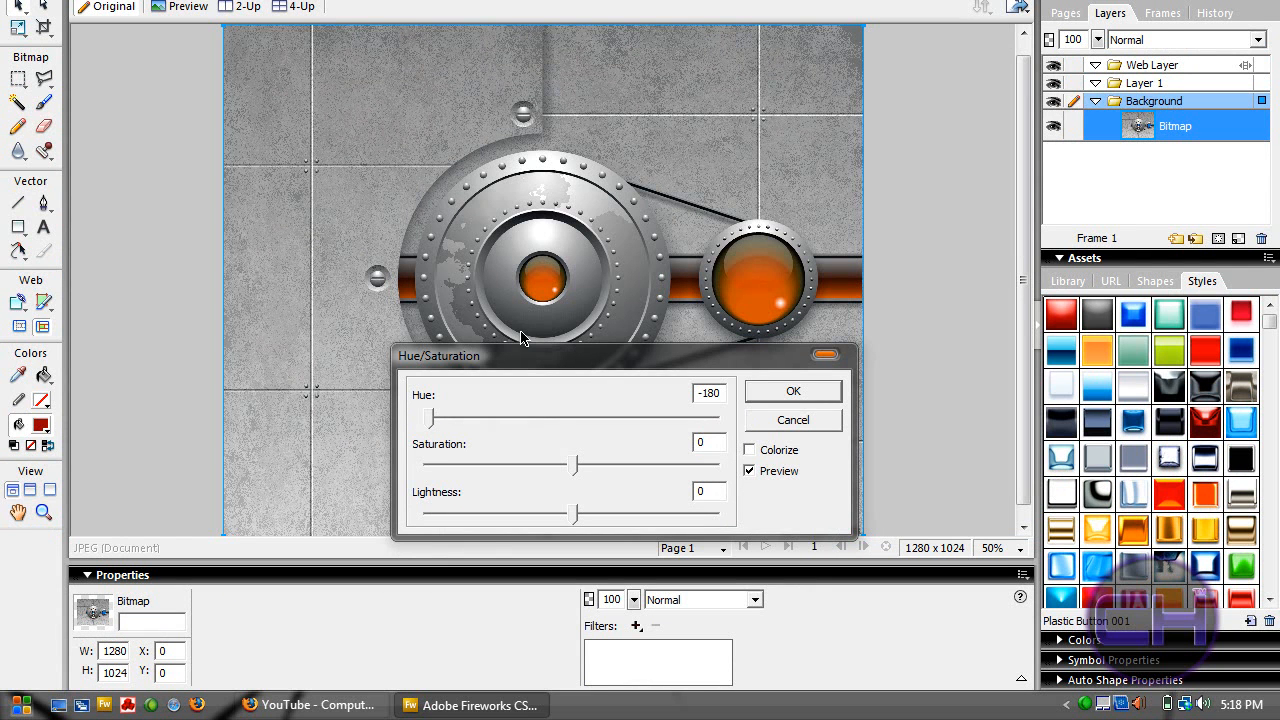
pyautogui.moveTo(416, 420)
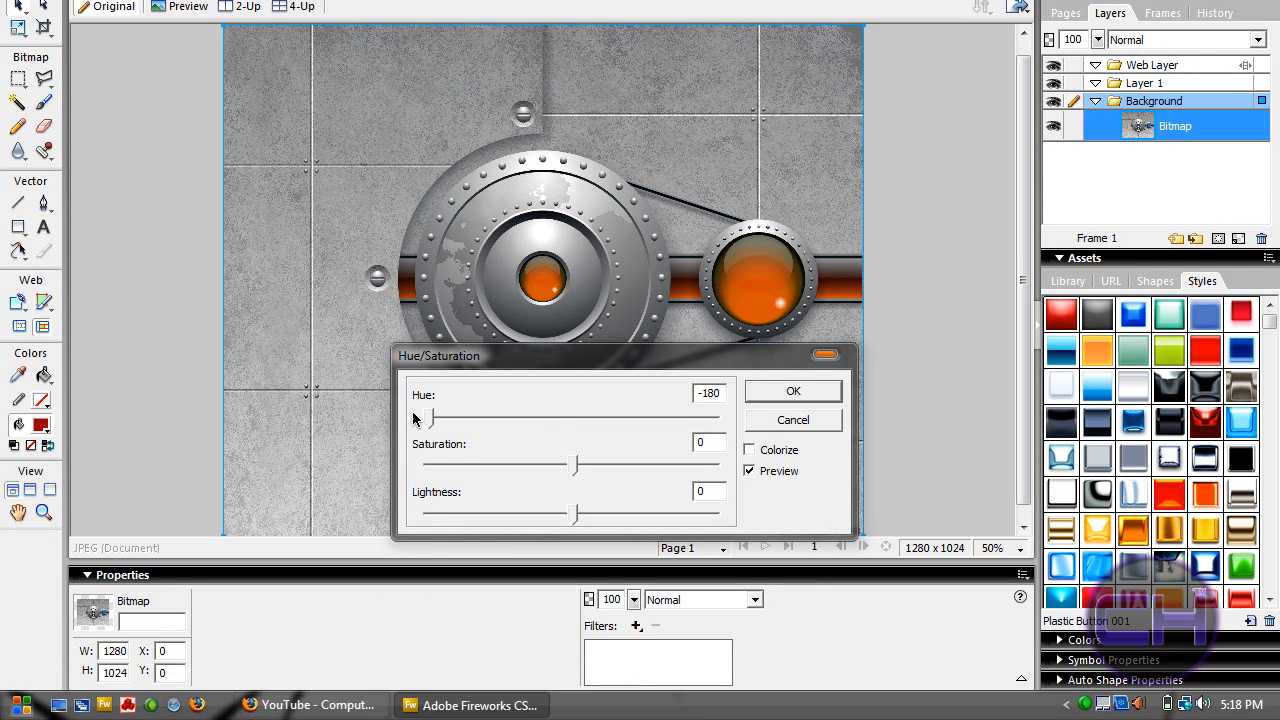
pyautogui.moveTo(420, 418); pyautogui.dragTo(464, 418)
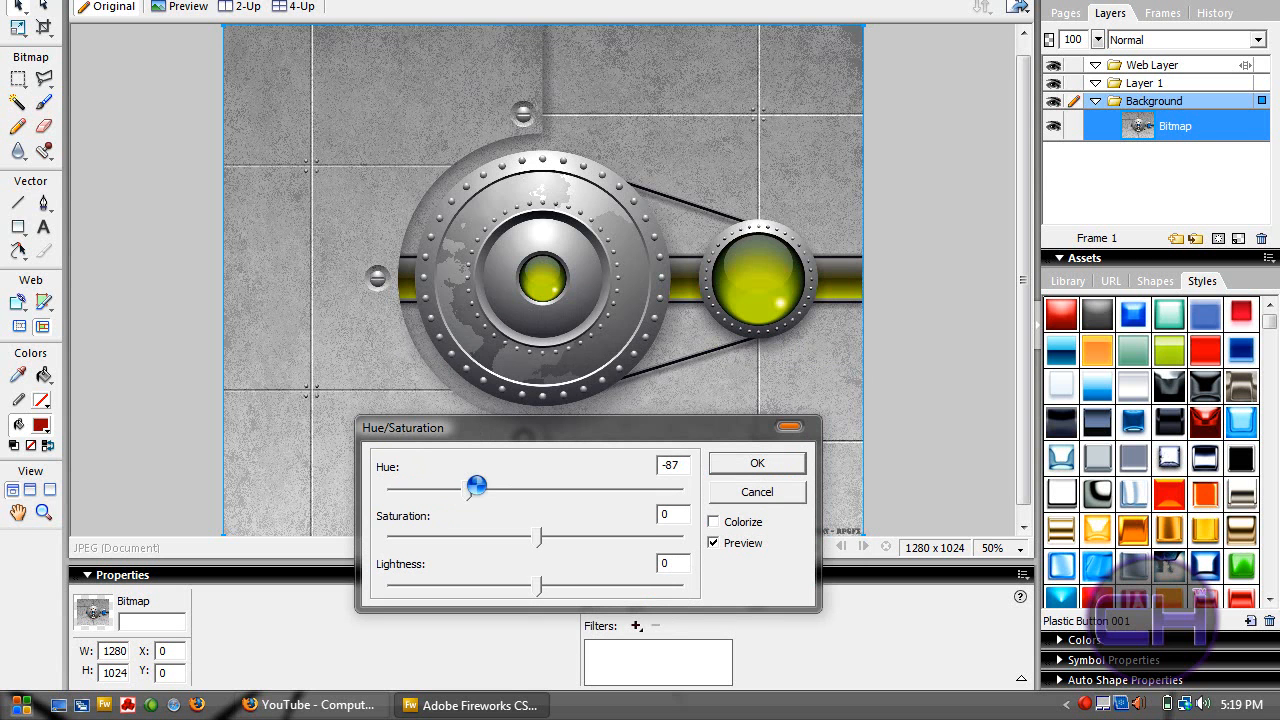
pyautogui.moveTo(476, 488); pyautogui.dragTo(540, 488)
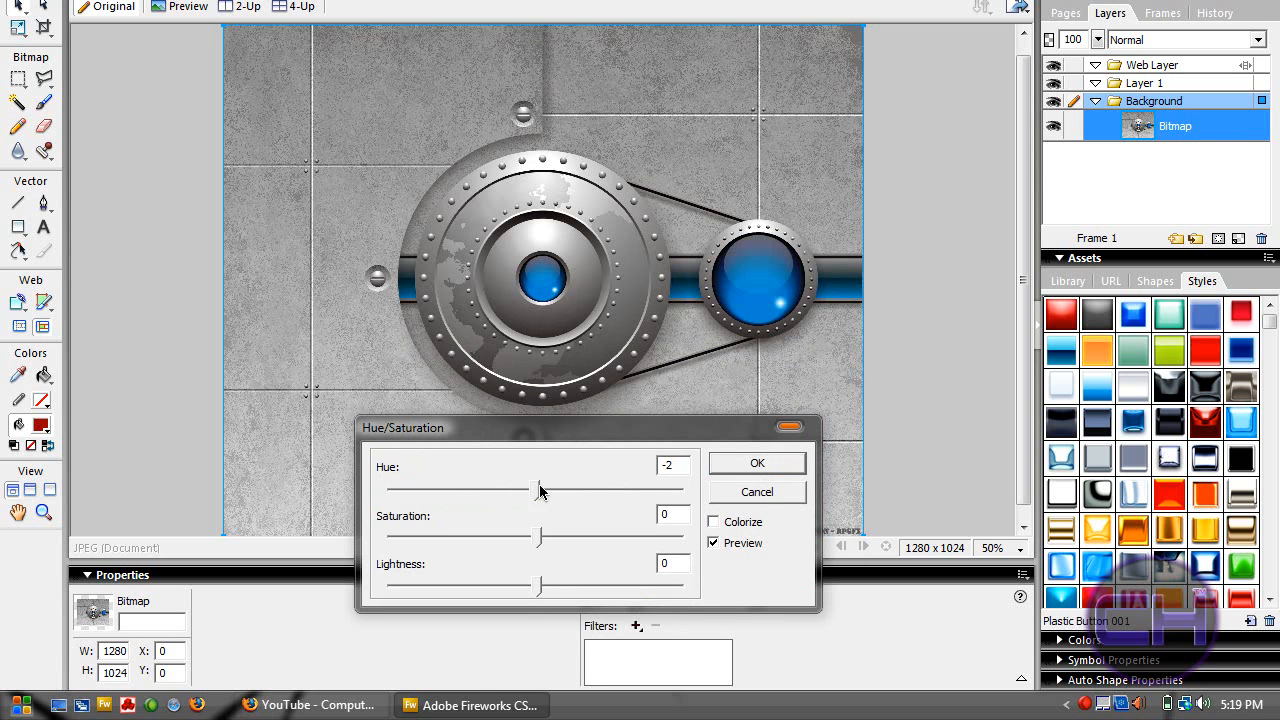
pyautogui.moveTo(540, 488); pyautogui.dragTo(604, 488)
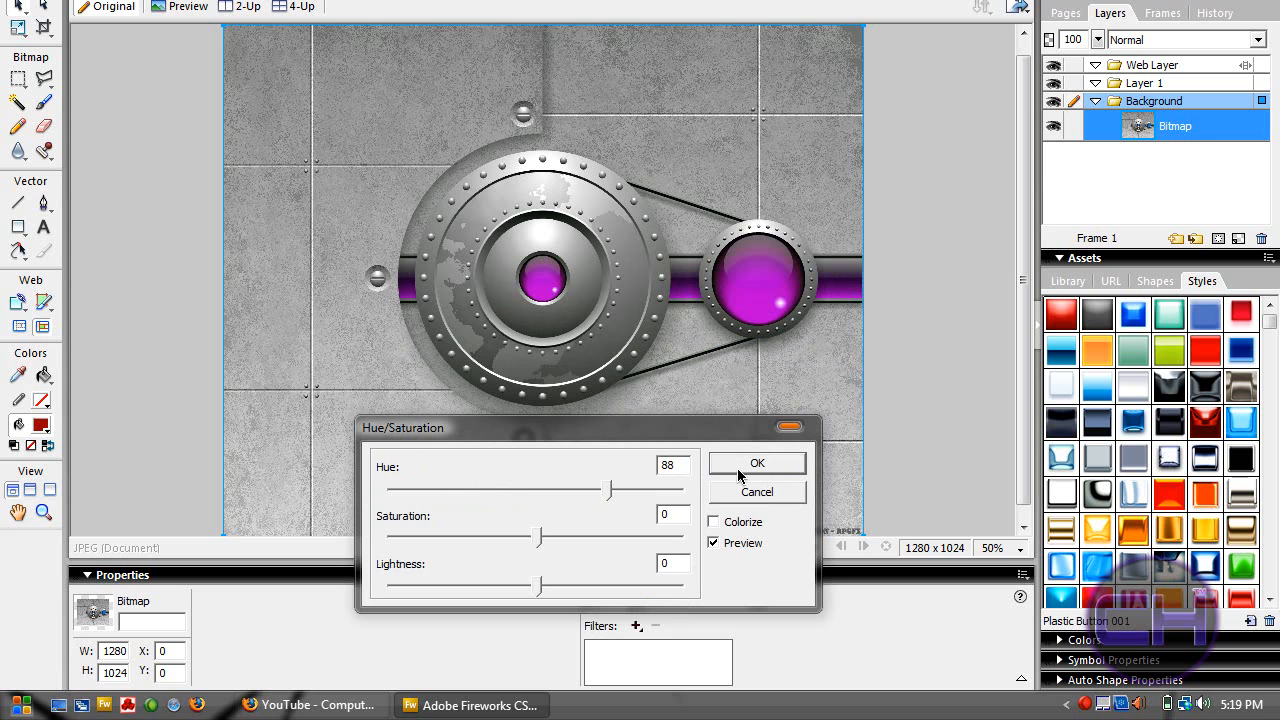
pyautogui.click(756, 464)
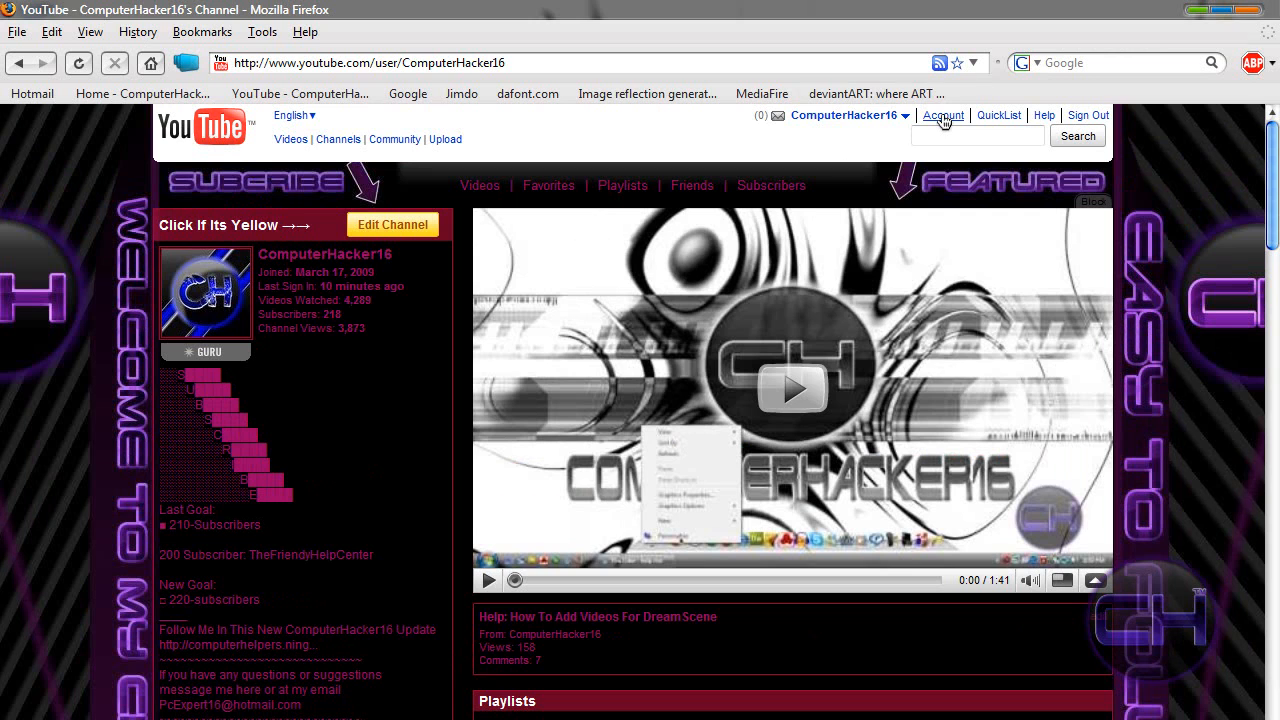
# - Go to the YouTube Account settings page from the channel page
pyautogui.click(940, 114)
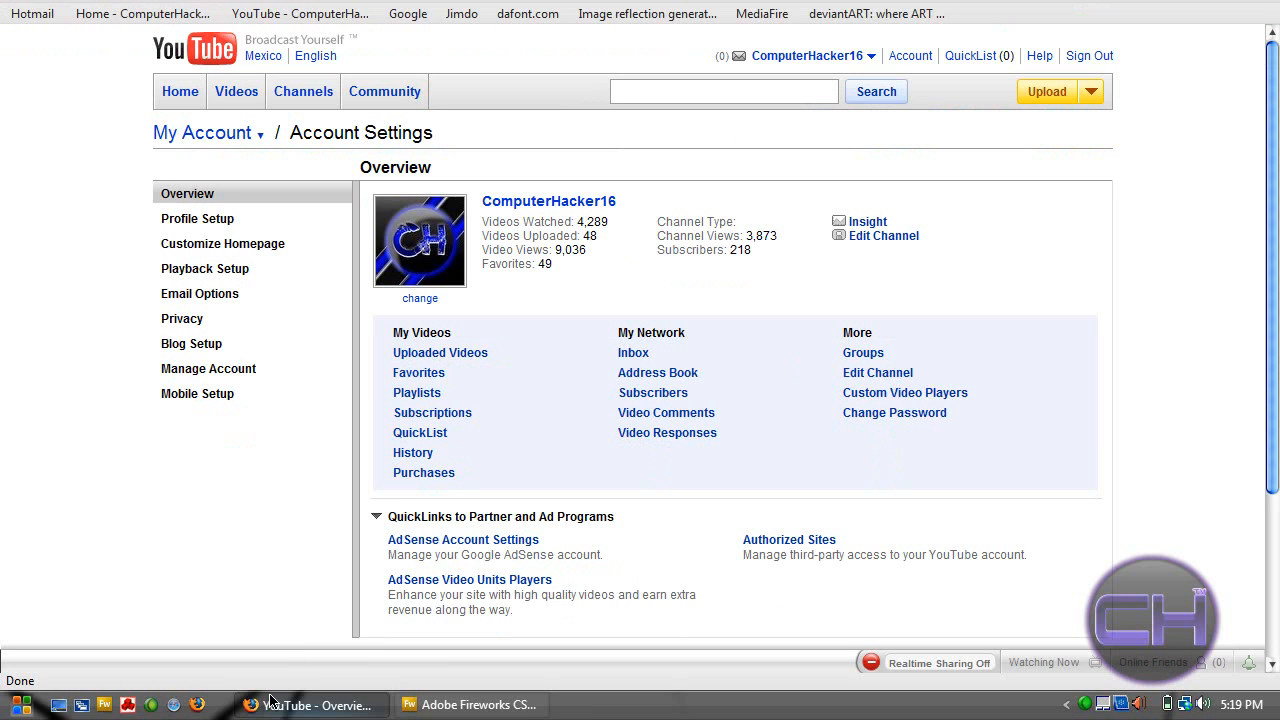
pyautogui.moveTo(250, 670)
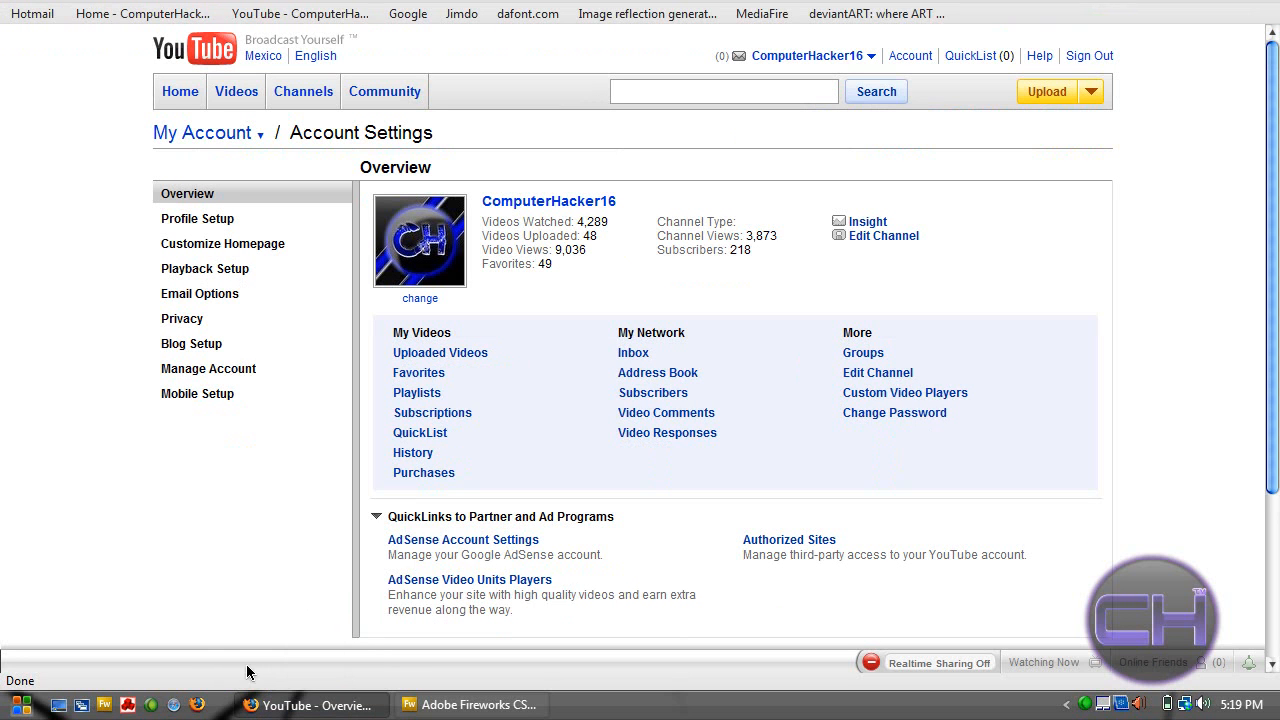